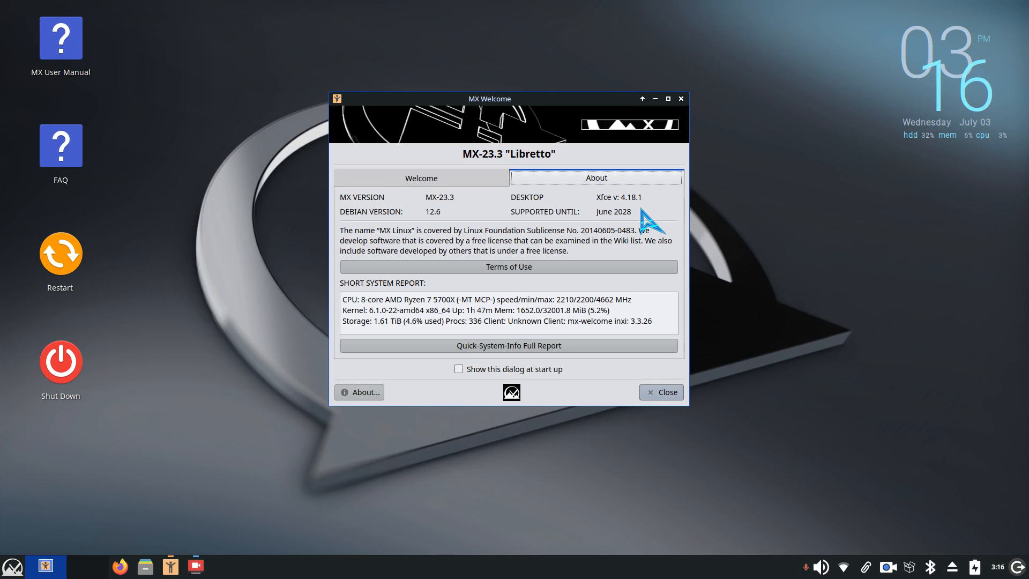
pyautogui.moveTo(646, 223)
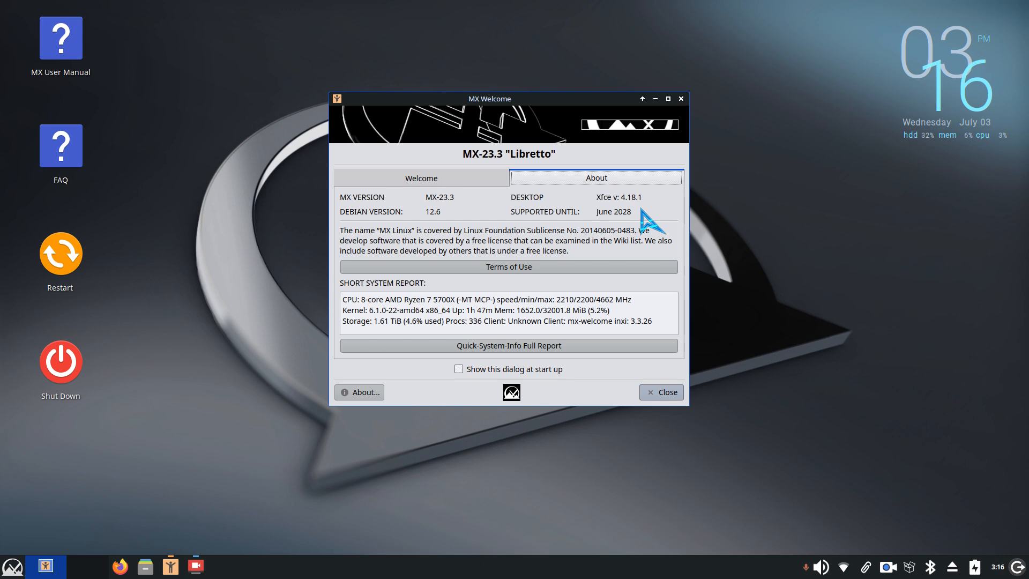
# Close MX Welcome and reach MX Tools through the Whisker menu and Mouse and Touchpad settings.
pyautogui.click(662, 393)
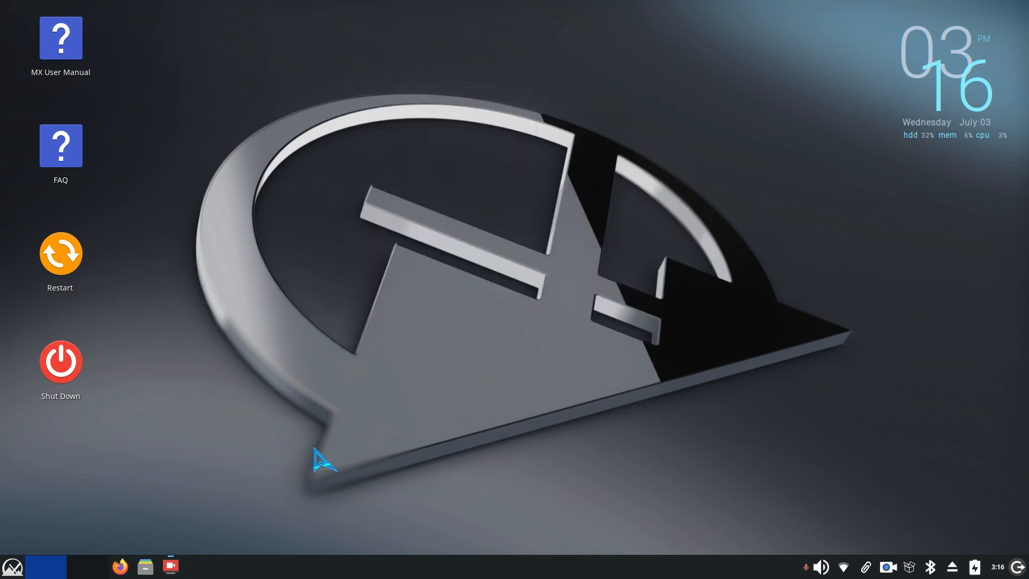
pyautogui.click(12, 566)
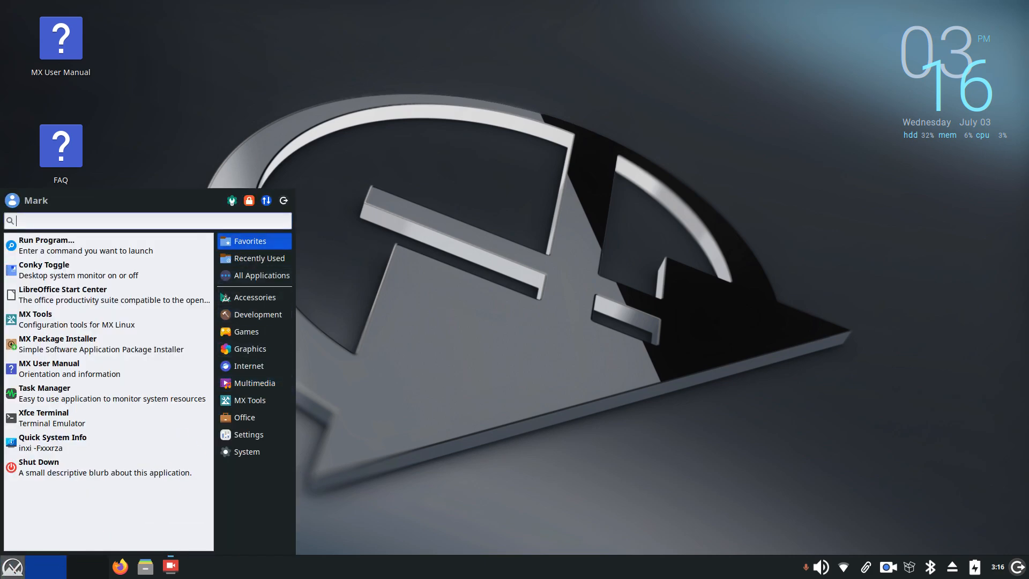
pyautogui.click(248, 434)
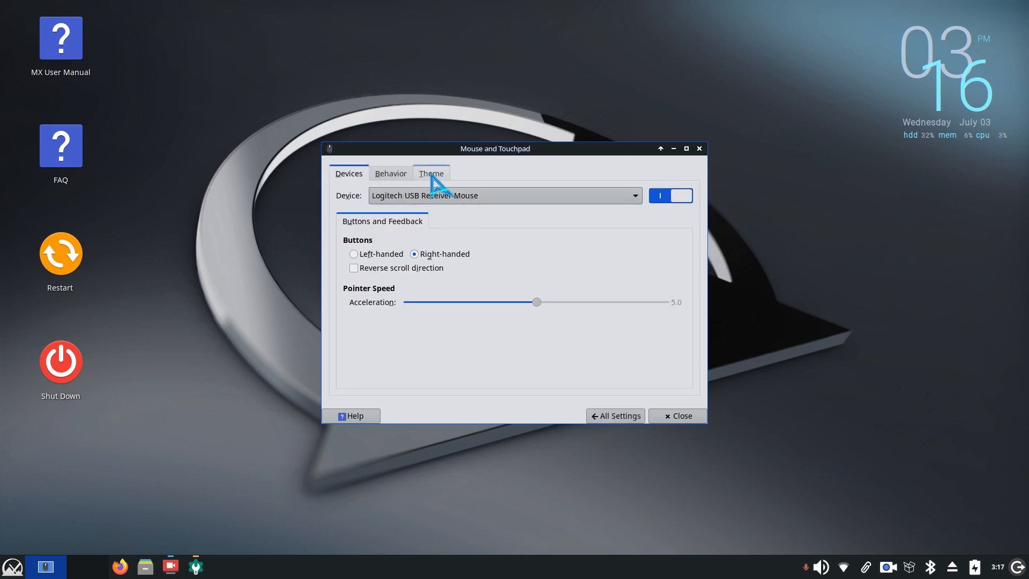
pyautogui.click(431, 174)
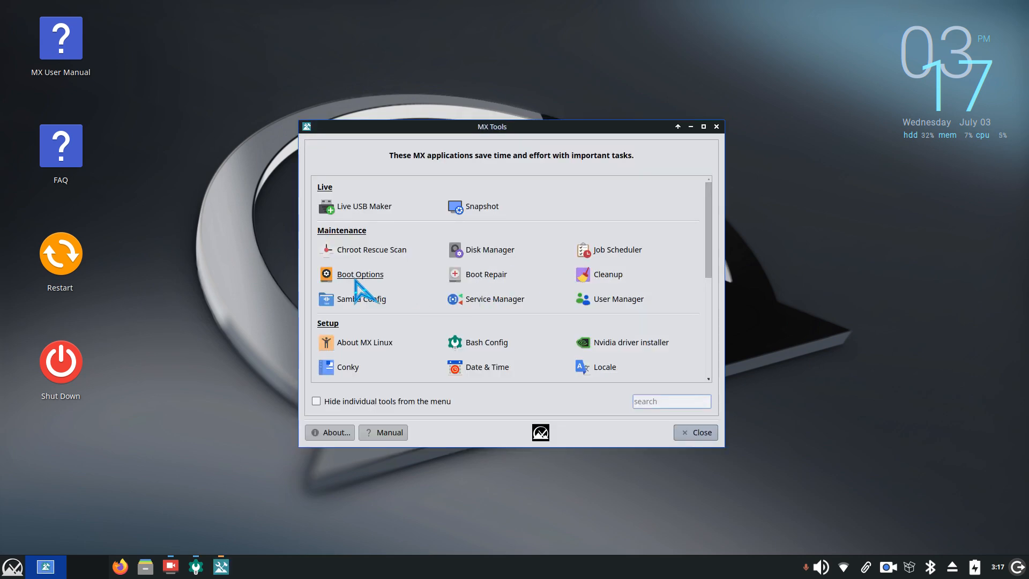
pyautogui.moveTo(360, 273)
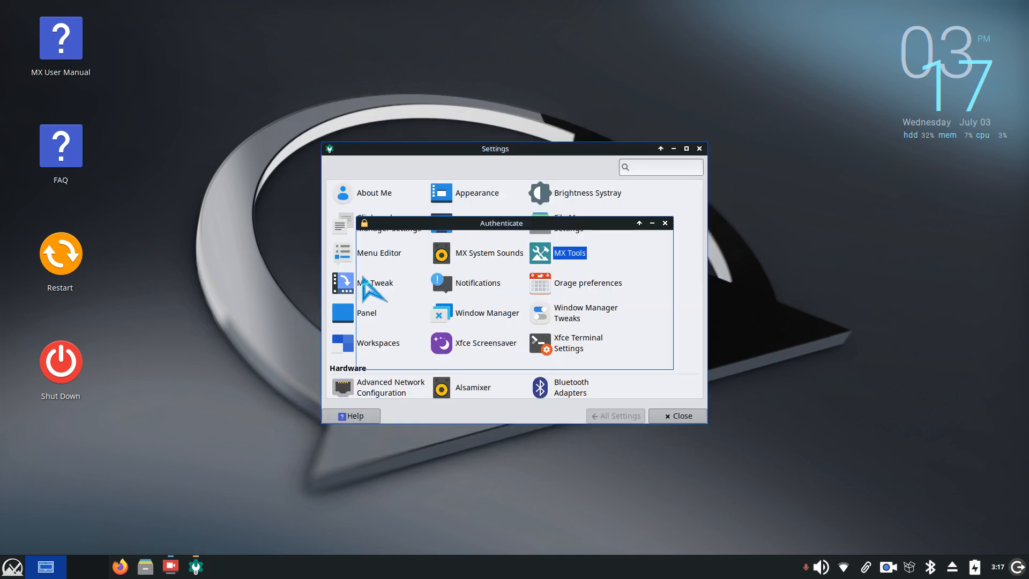
# Authenticate into MX Boot Options and inspect the Boot to list, keeping the default entry.
pyautogui.click(569, 253)
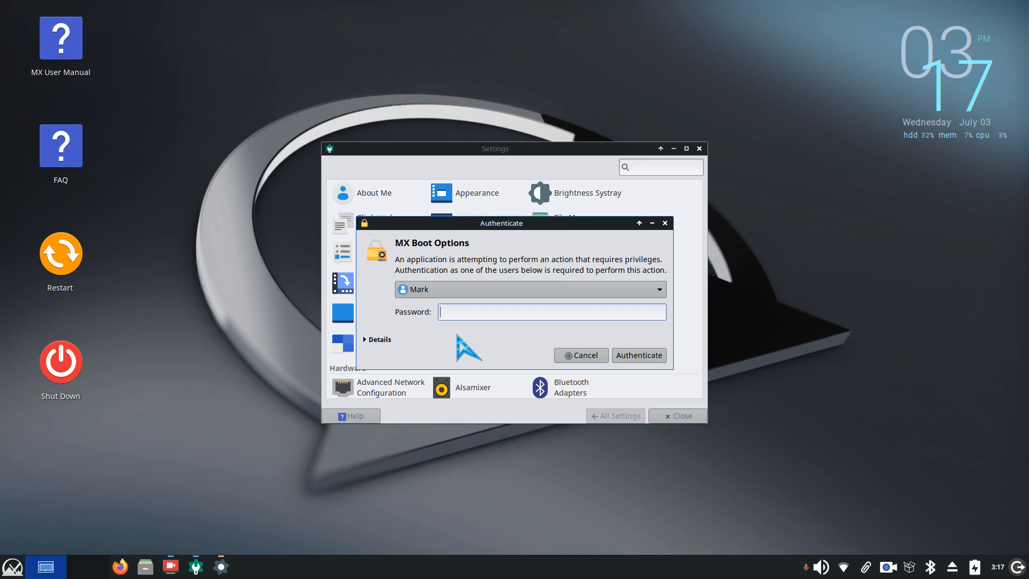
pyautogui.write('•')
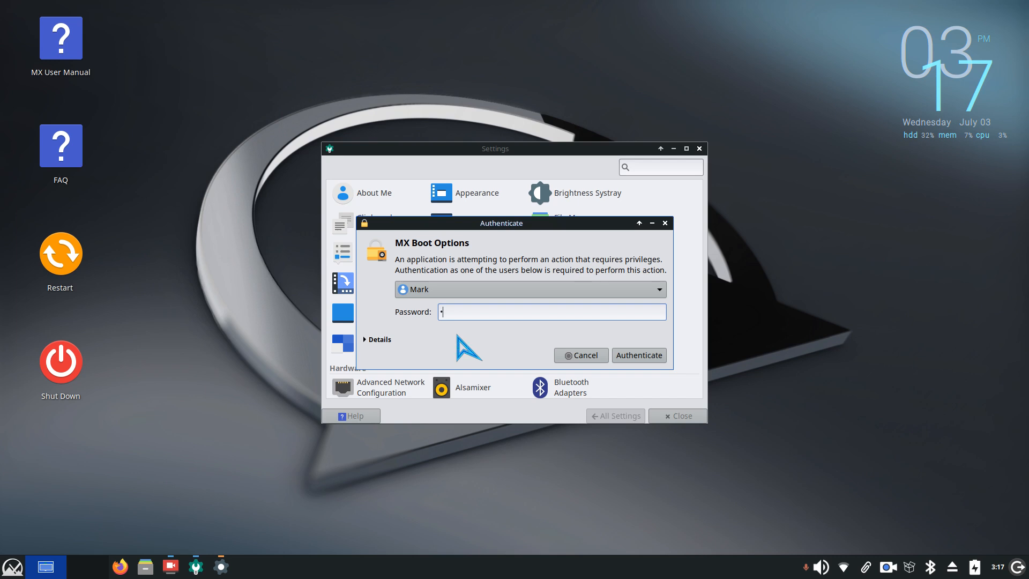
pyautogui.write('••••')
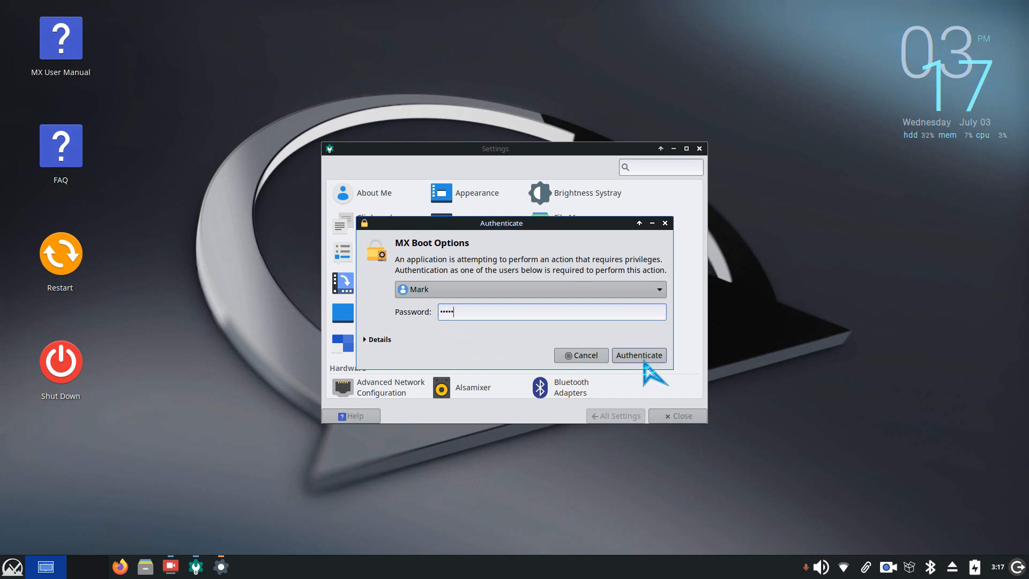
pyautogui.click(637, 354)
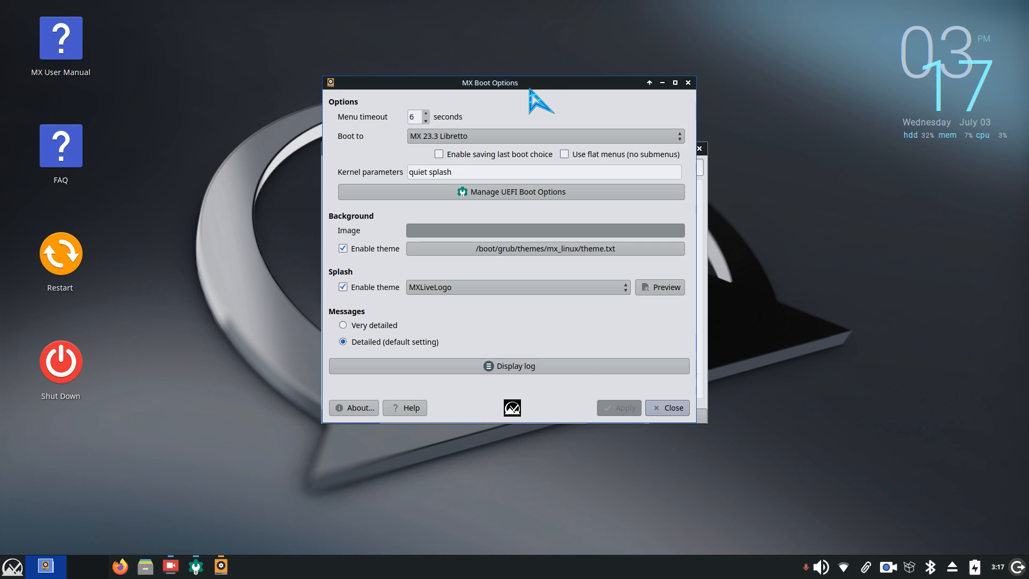
pyautogui.moveTo(396, 140)
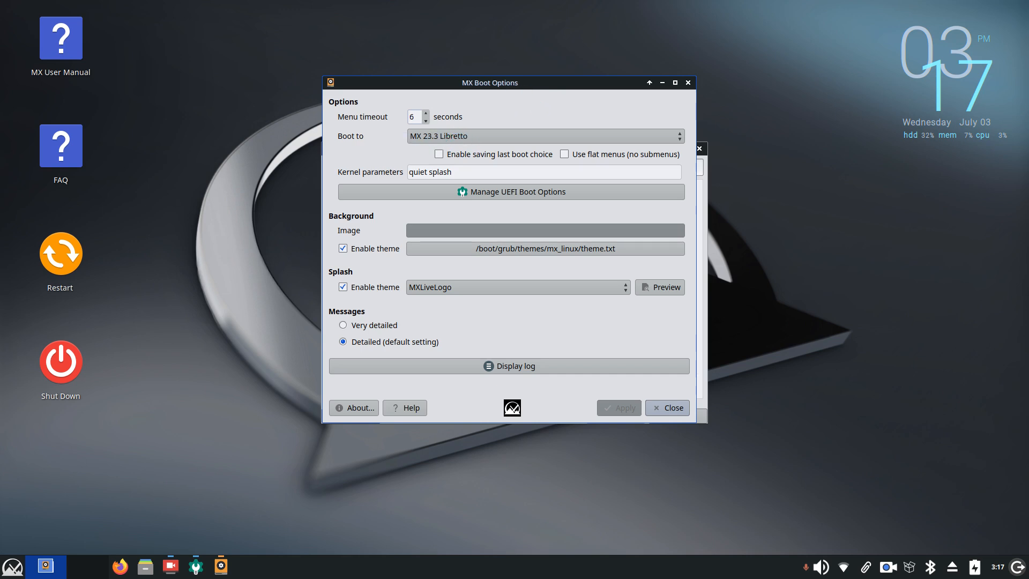
pyautogui.moveTo(433, 135)
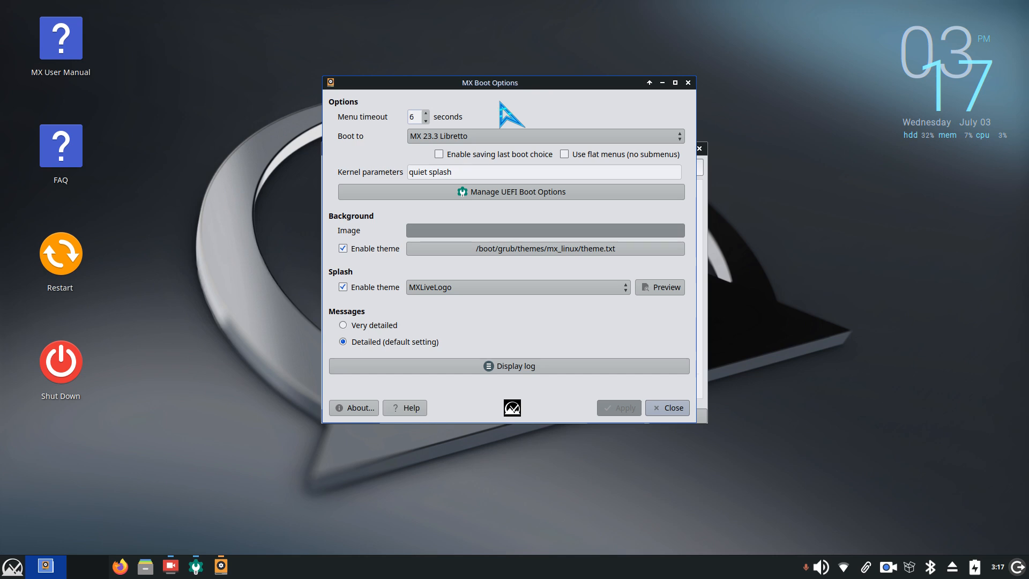
pyautogui.click(545, 136)
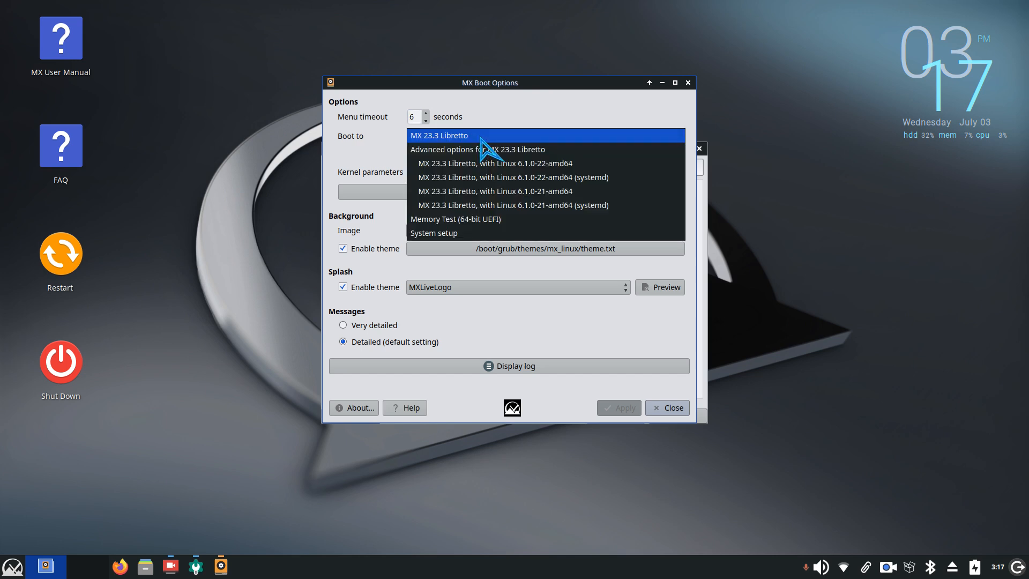
pyautogui.click(439, 135)
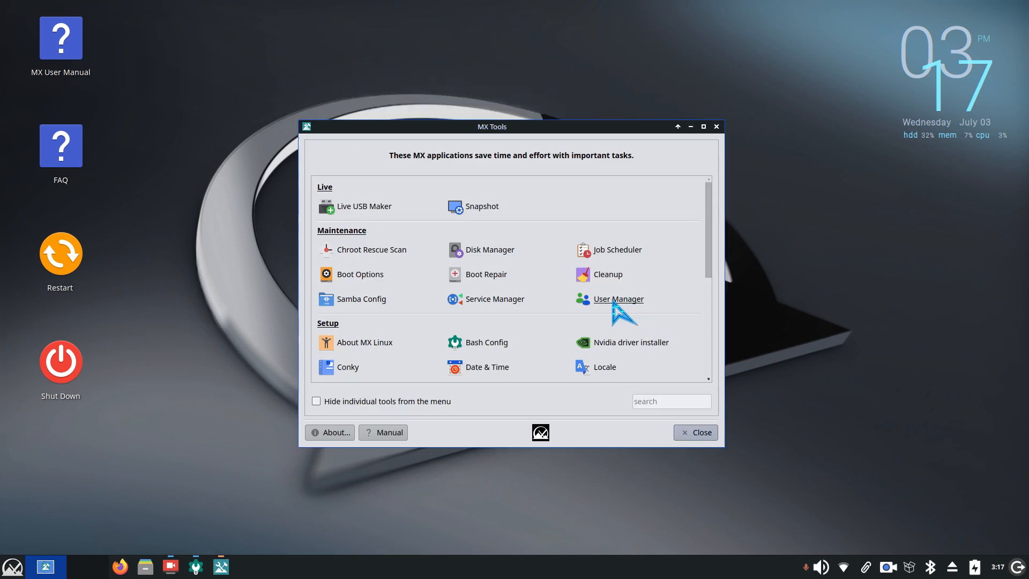
pyautogui.moveTo(622, 312)
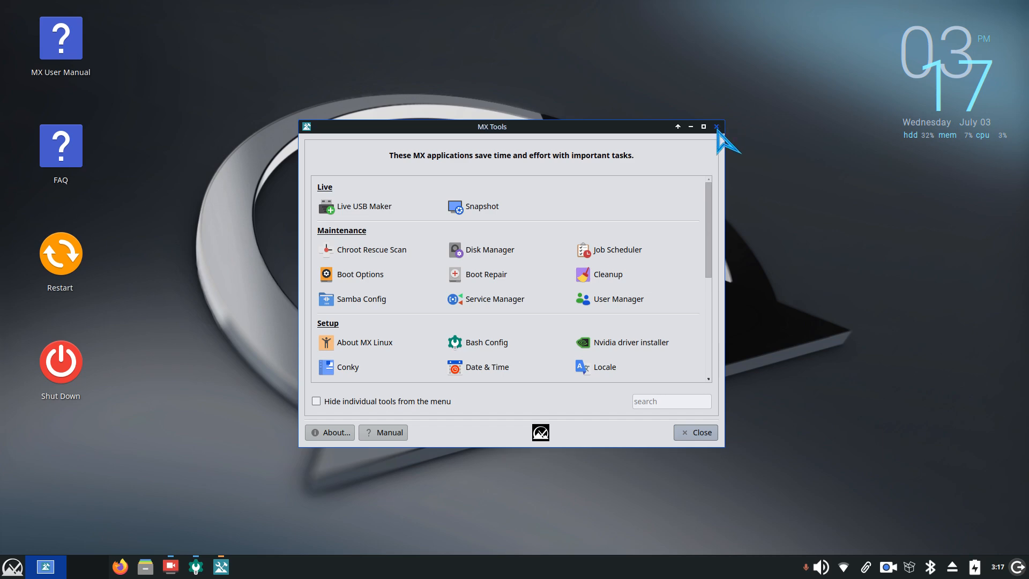
# Close MX Tools and launch a maximized Xfce Terminal from the Whisker menu.
pyautogui.click(716, 127)
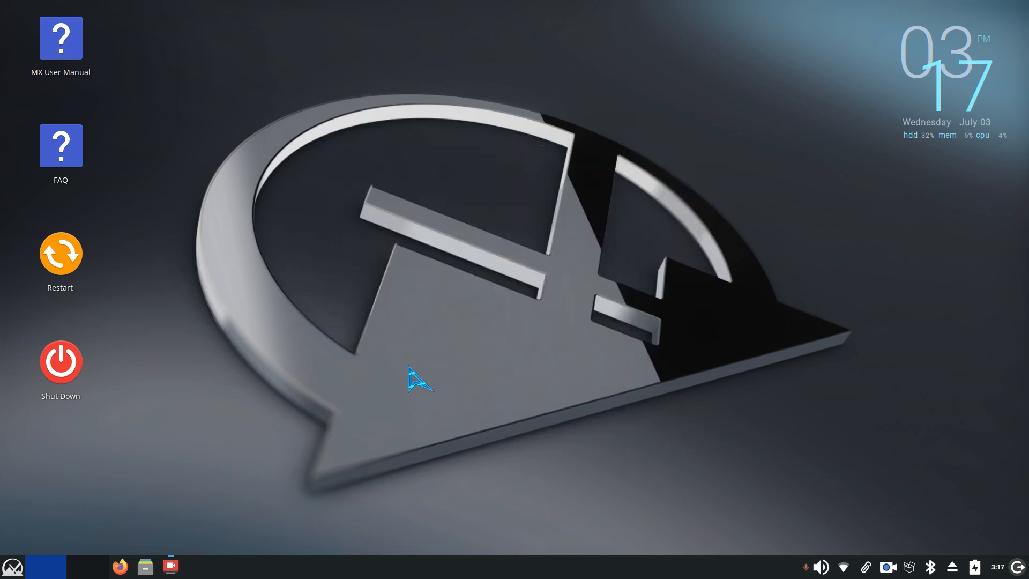
pyautogui.click(12, 566)
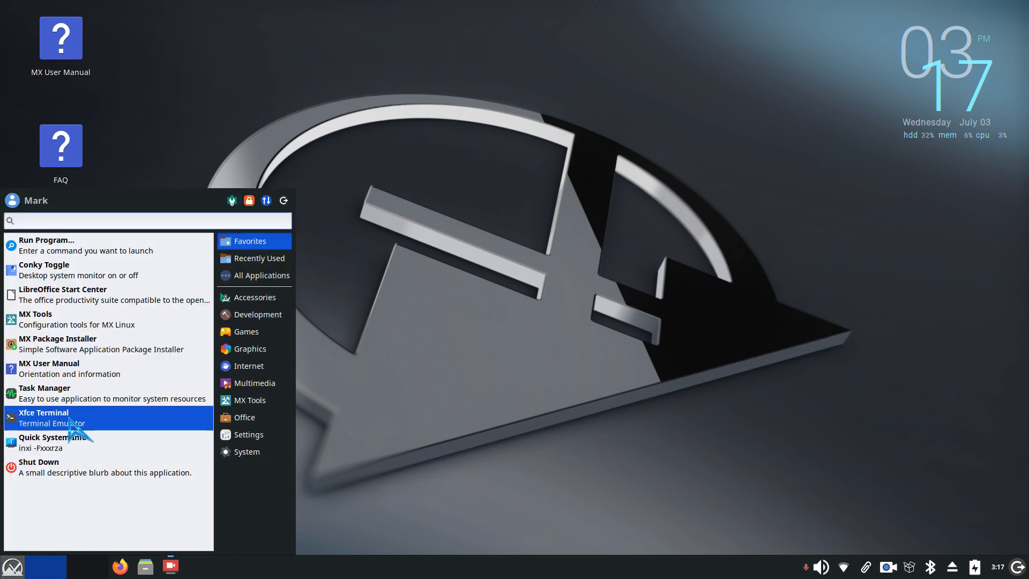
pyautogui.click(44, 411)
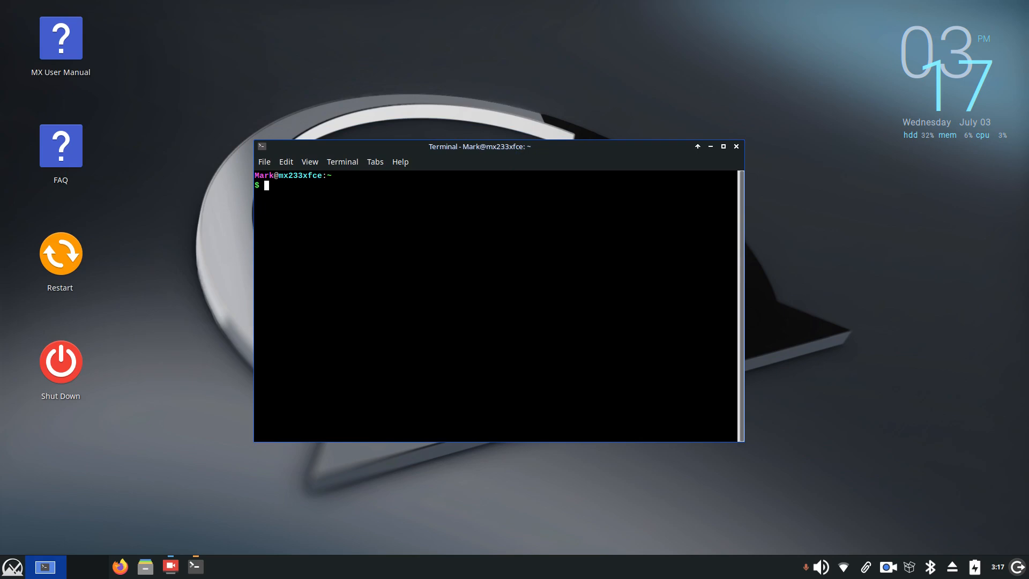
pyautogui.click(723, 147)
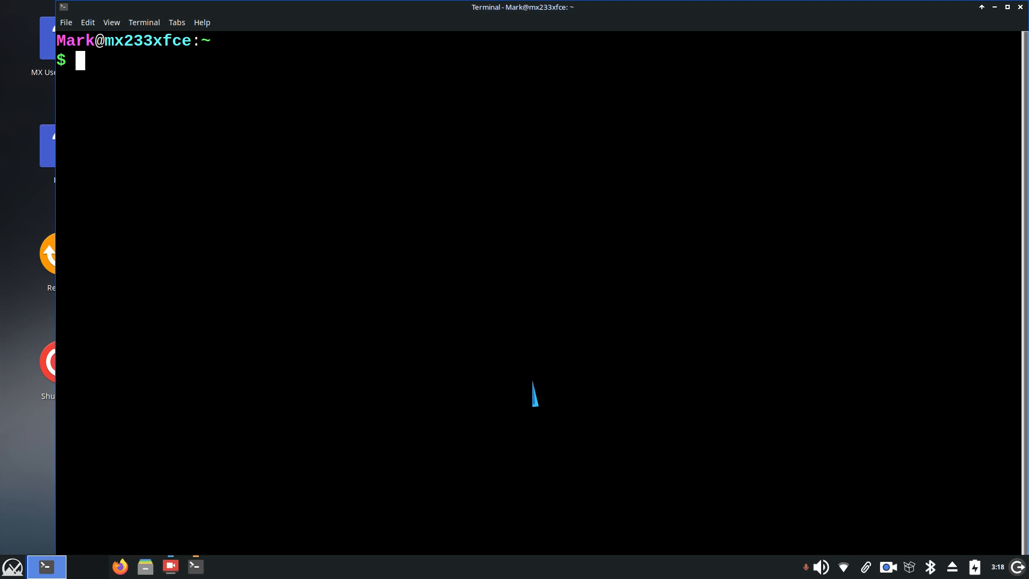
# Run 'sudo passwd Mark' to change Mark's password, then leave 'exit' at the prompt.
pyautogui.write('exit')
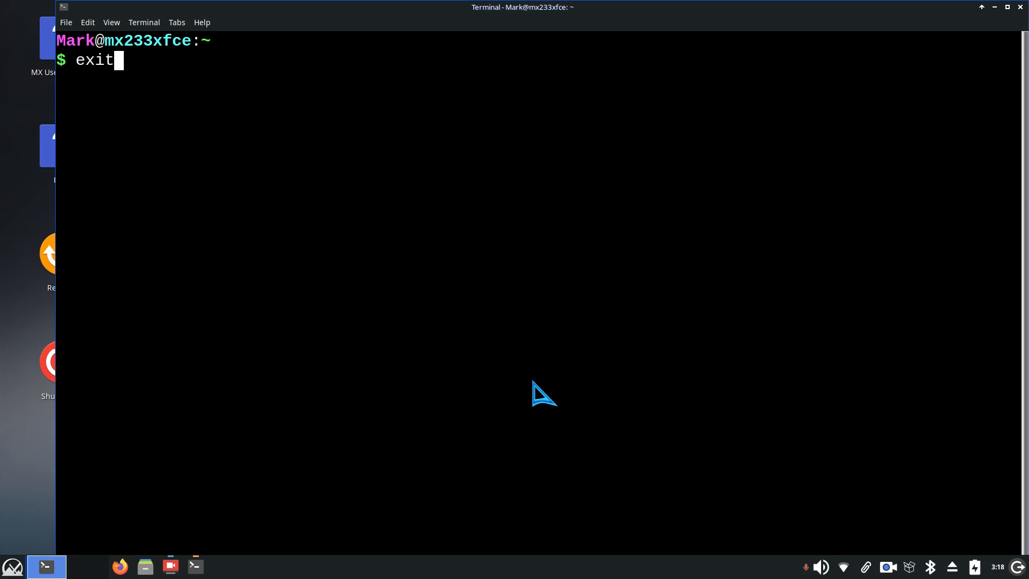
pyautogui.write('sudo passwd Mark')
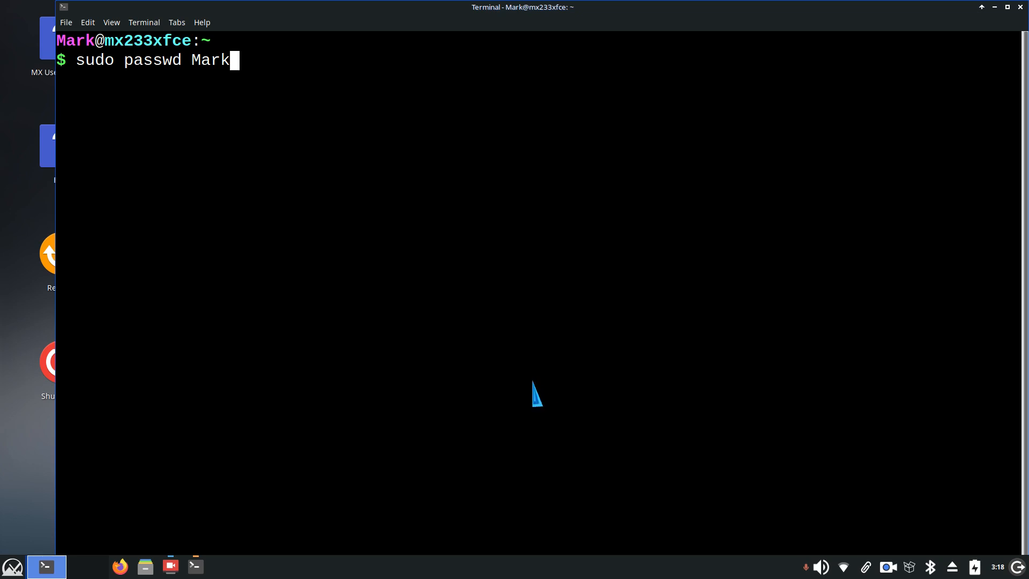
pyautogui.moveTo(534, 394)
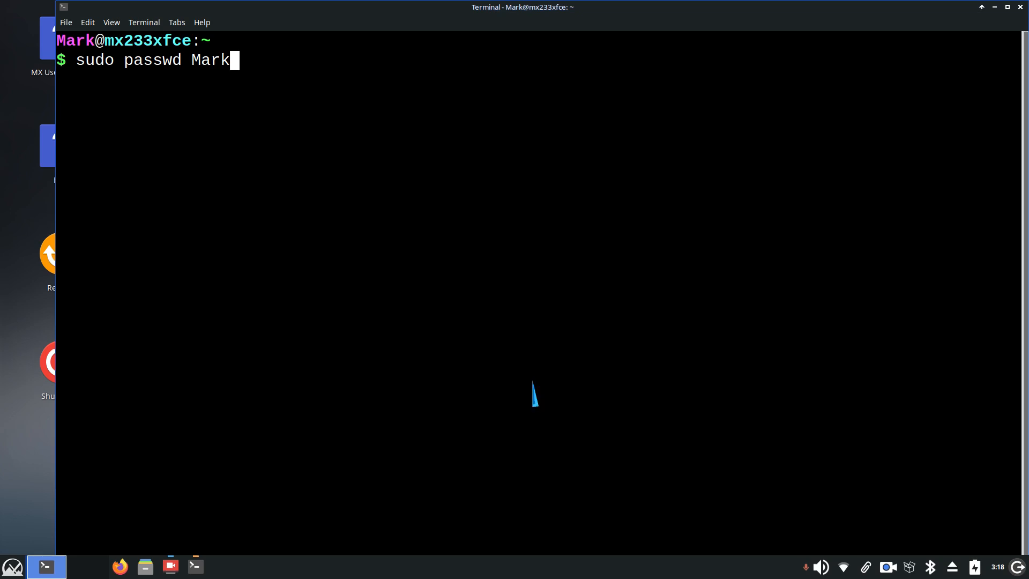
pyautogui.press('Return')
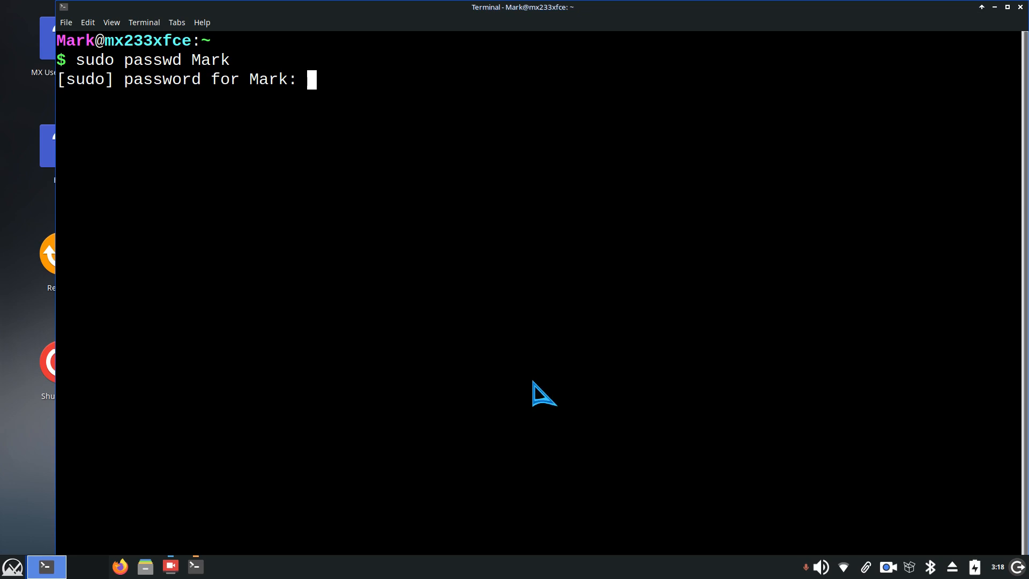
pyautogui.write('*****')
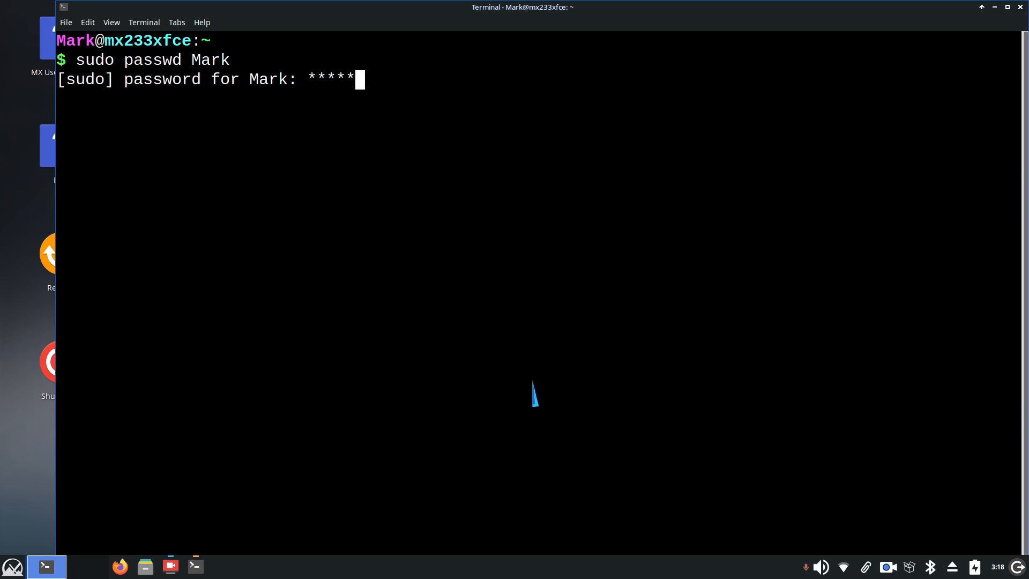
pyautogui.moveTo(544, 393)
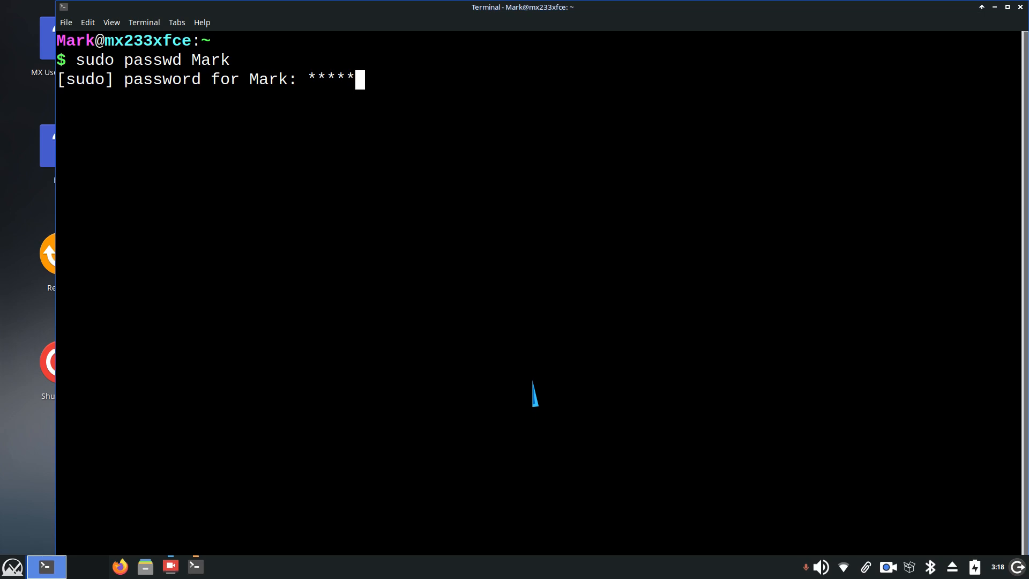
pyautogui.moveTo(540, 393)
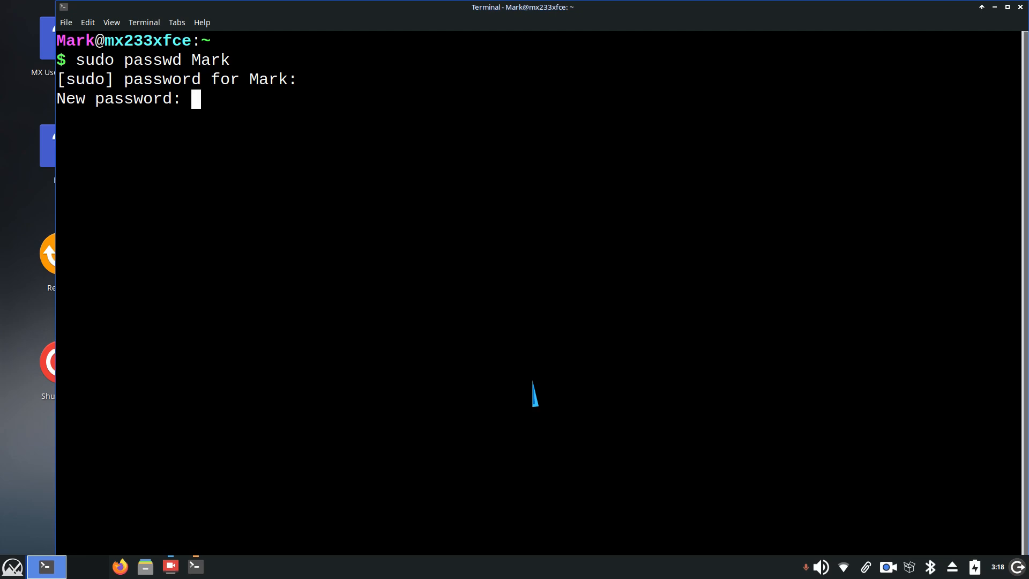
pyautogui.moveTo(544, 392)
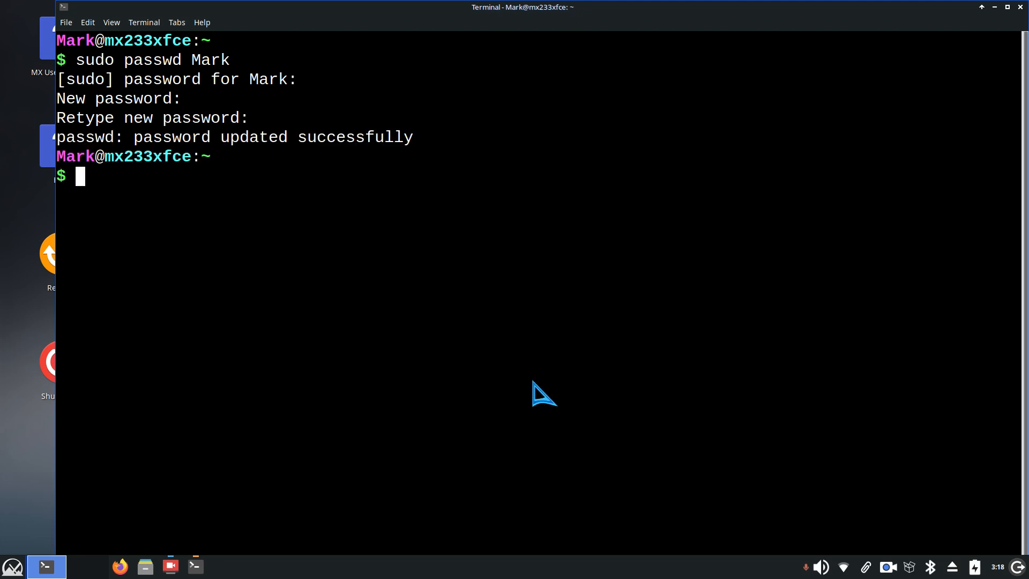
pyautogui.write('exit')
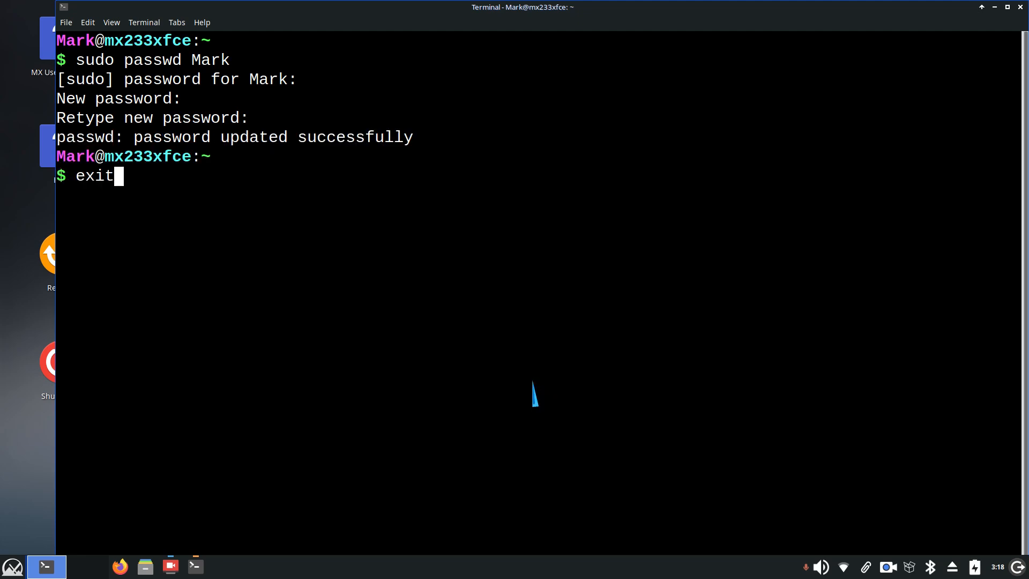
# Exit the terminal and authenticate into MX Boot Options from the launcher.
pyautogui.press('Return')
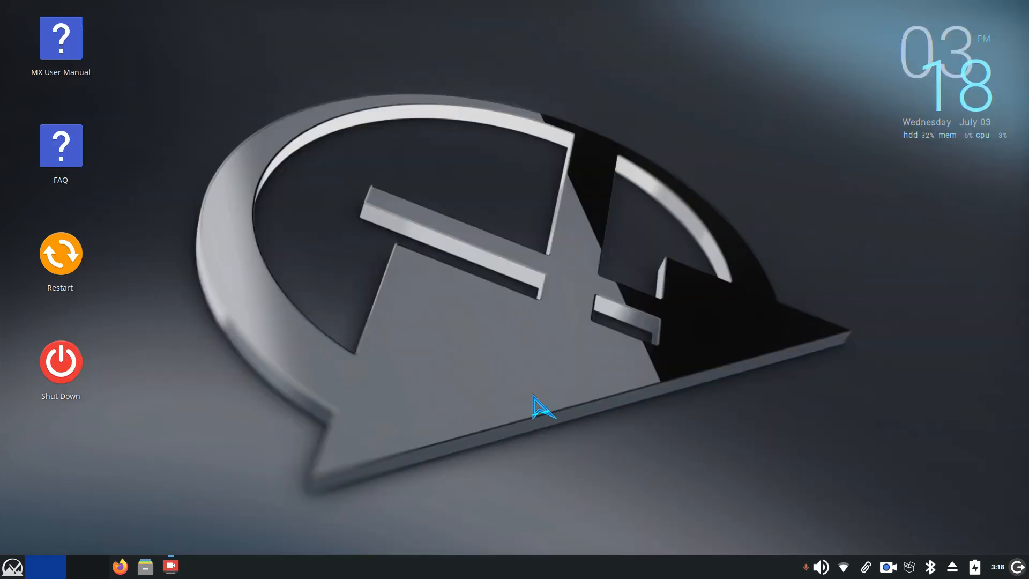
pyautogui.moveTo(11, 566)
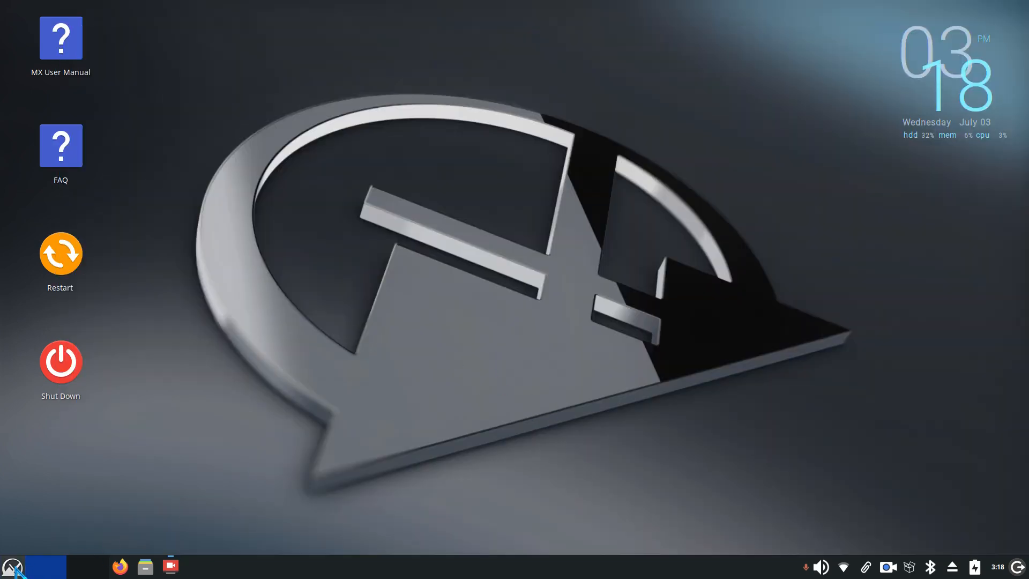
pyautogui.click(13, 566)
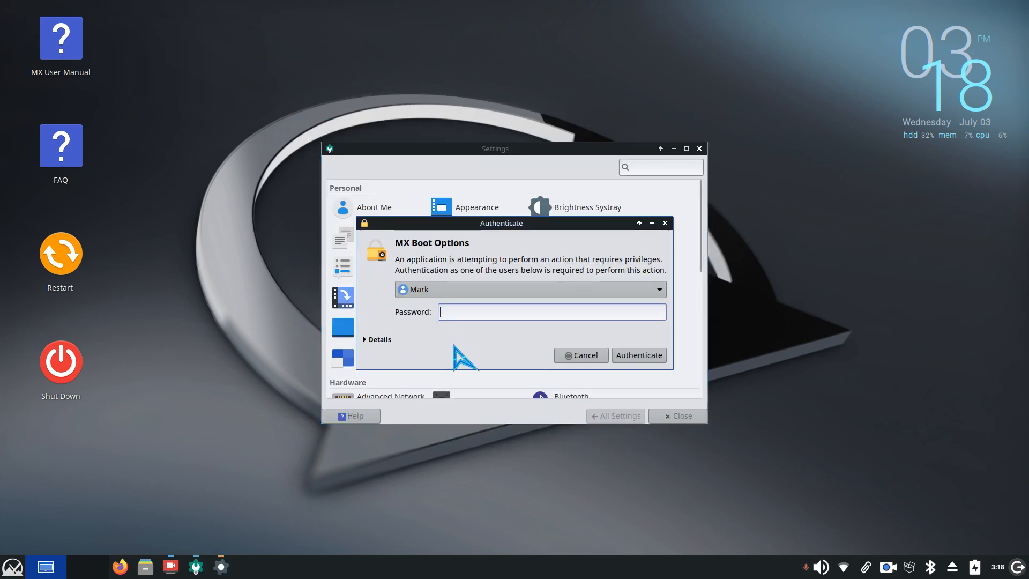
pyautogui.write('•')
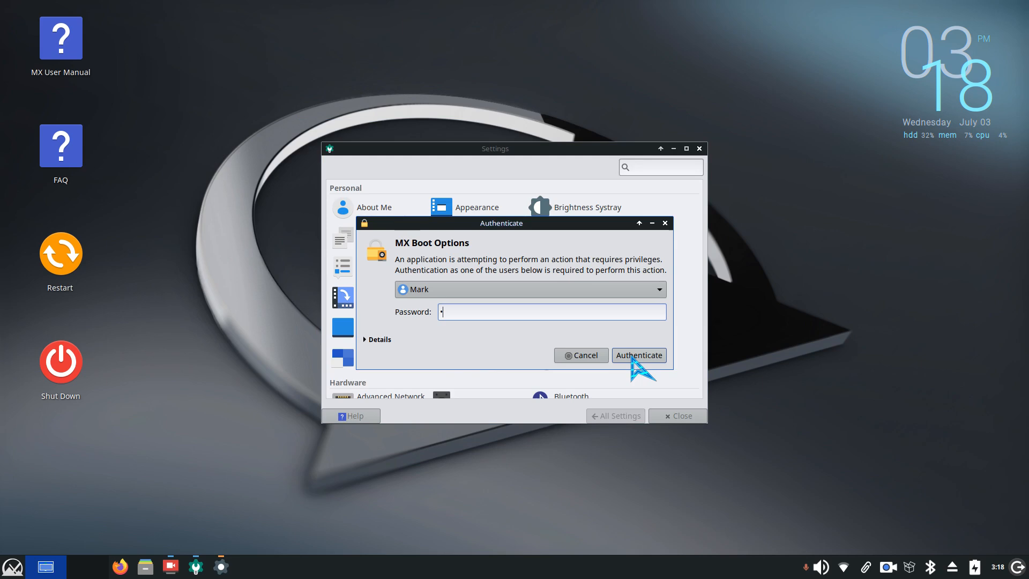
pyautogui.click(636, 355)
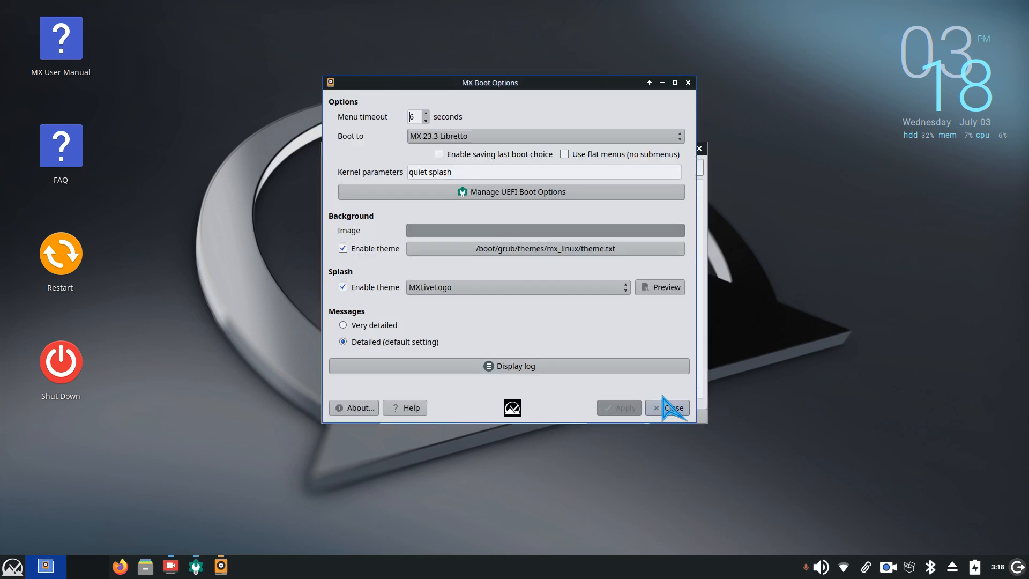
# Leave Boot Options for MX User Manager and enter Mark's new password in both fields.
pyautogui.click(669, 408)
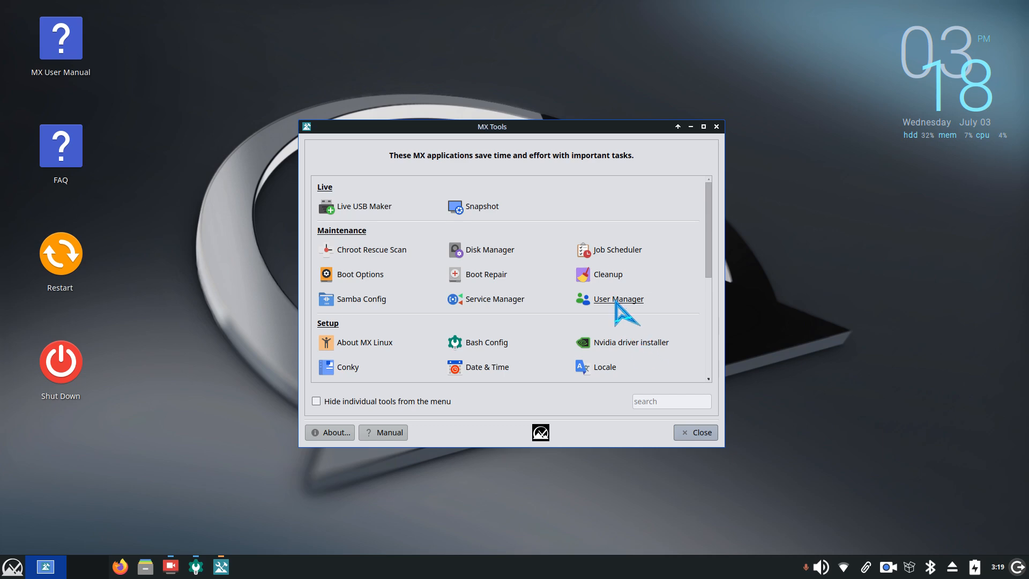
pyautogui.click(617, 299)
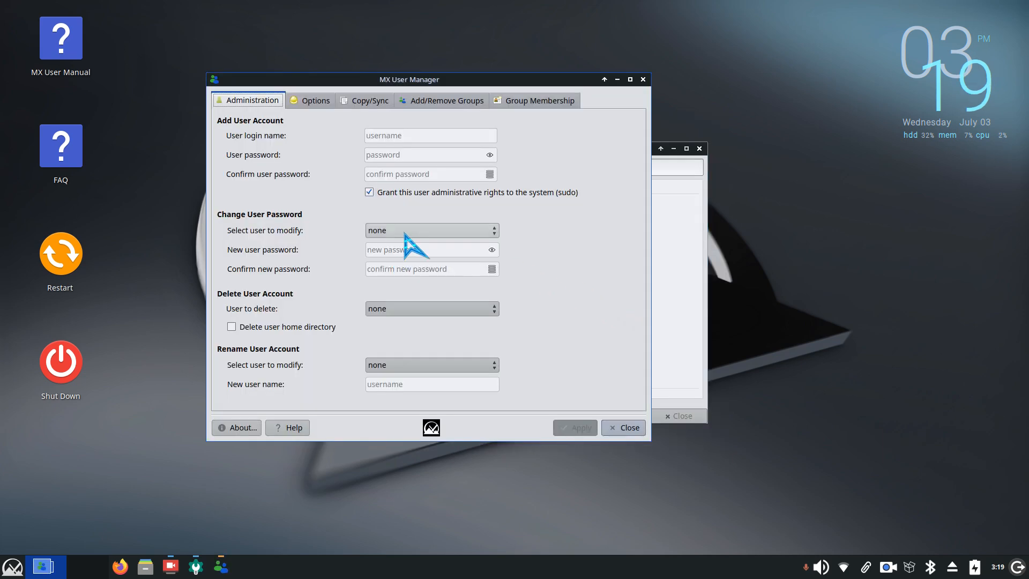
pyautogui.click(431, 230)
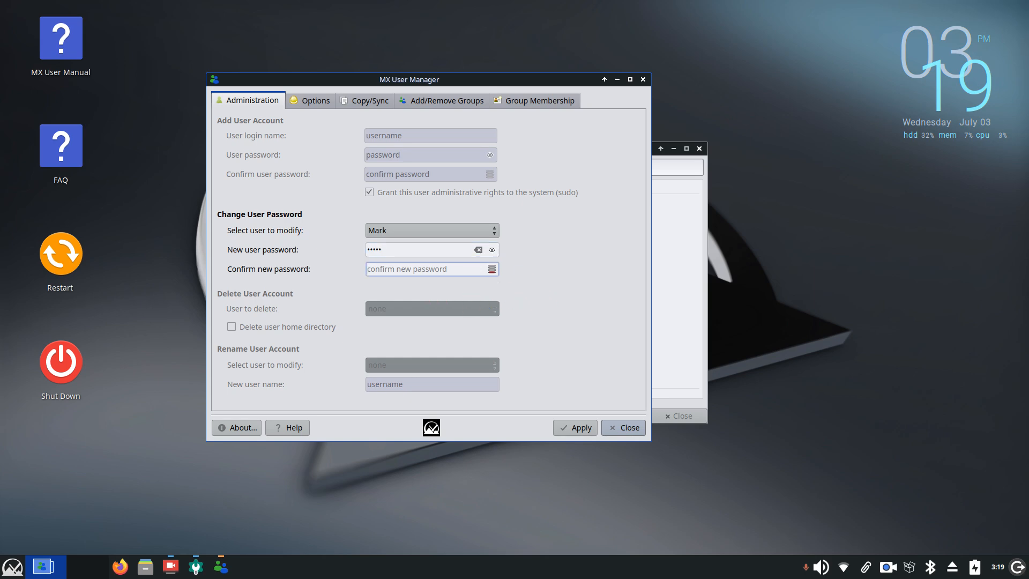
pyautogui.write('•••••')
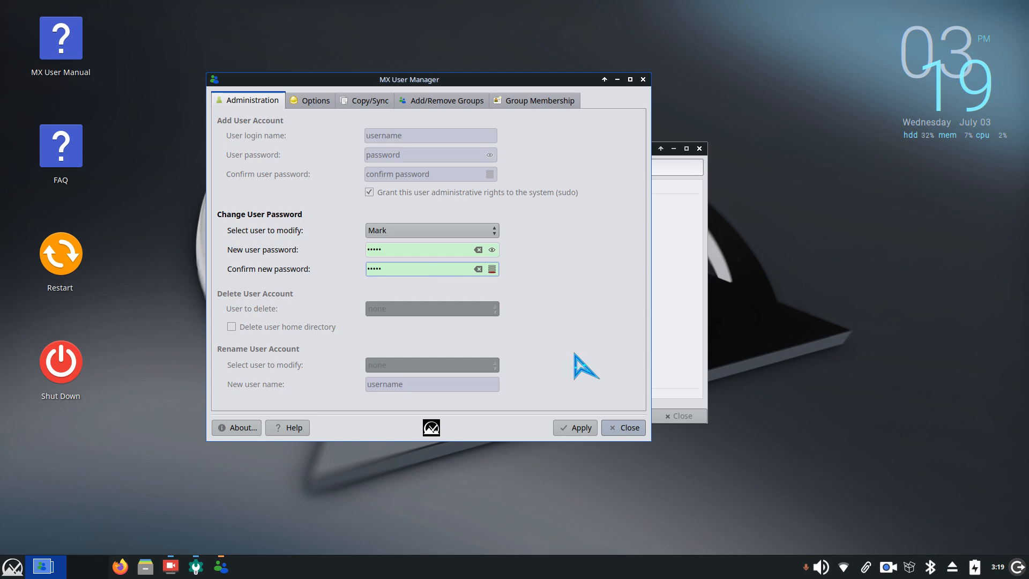
# Apply Mark's new password with admin authentication and acknowledge the success message.
pyautogui.click(574, 428)
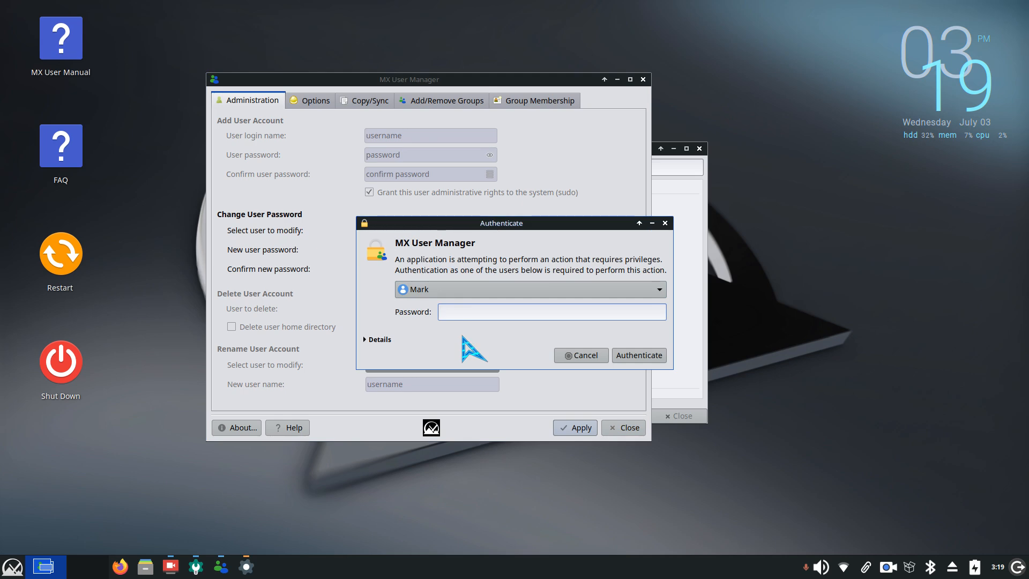
pyautogui.write('•')
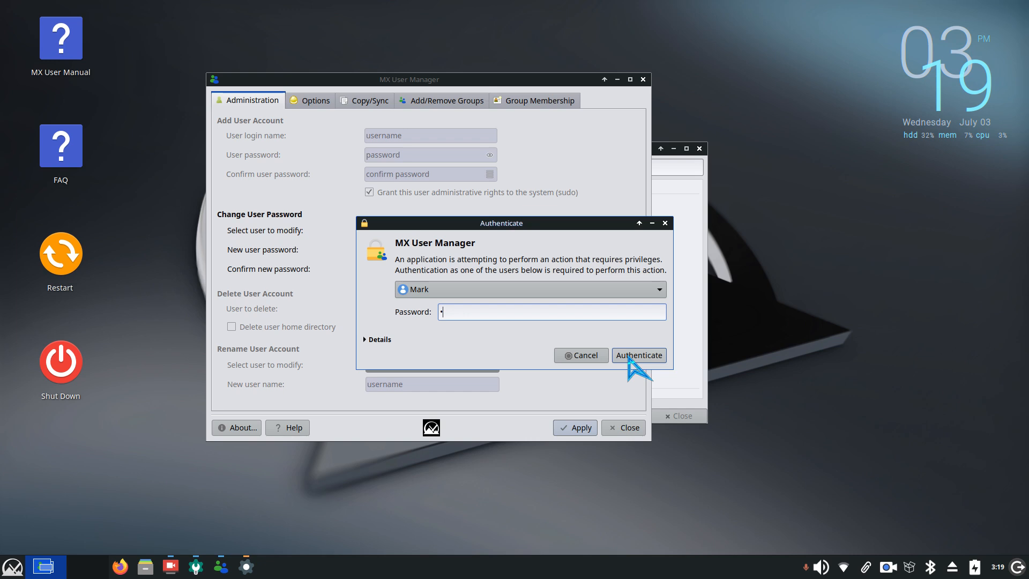
pyautogui.click(638, 355)
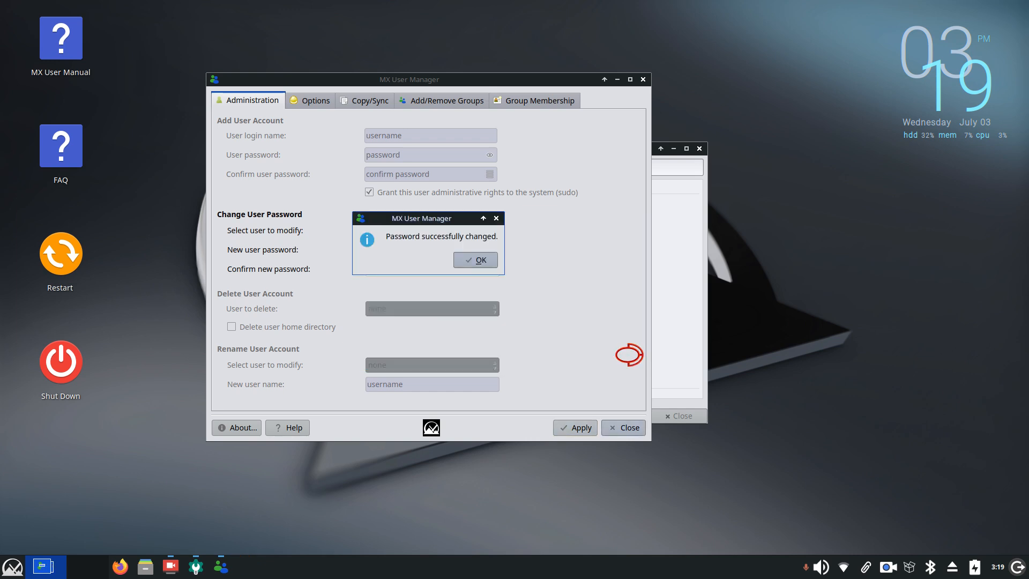
pyautogui.click(475, 259)
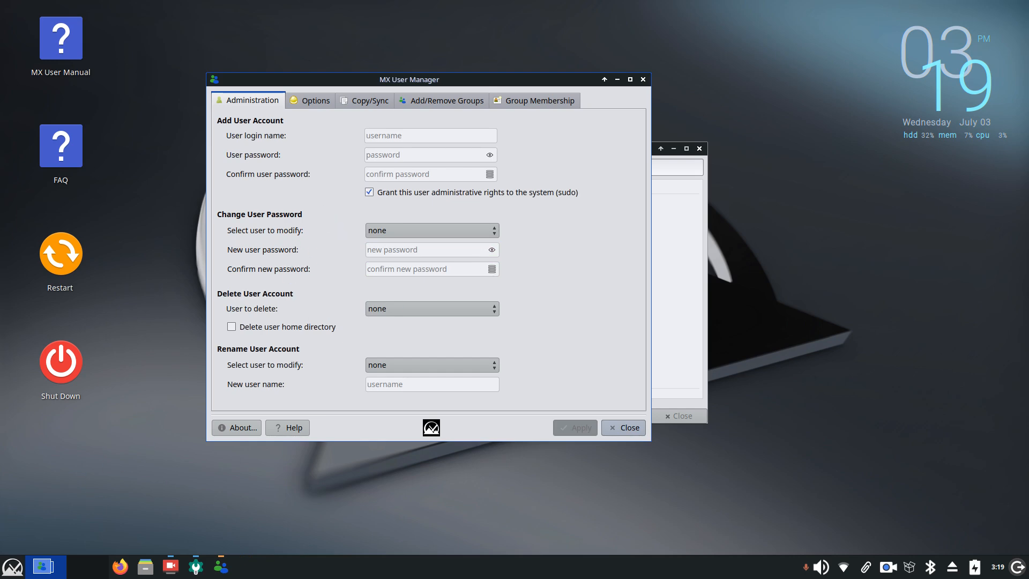
pyautogui.moveTo(318, 108)
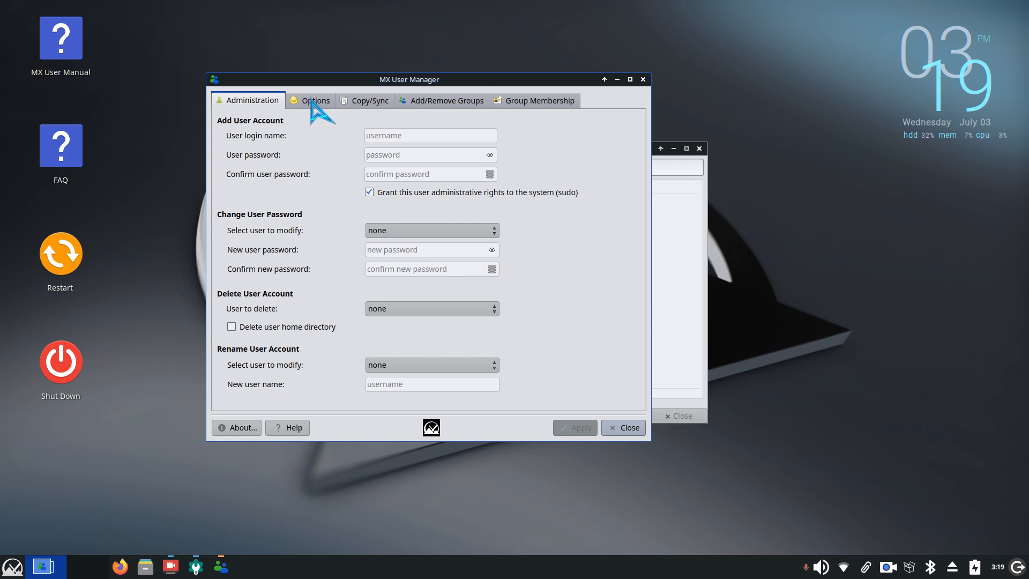
# Enable 'Log in automatically' for Mark on the Options page and confirm.
pyautogui.click(314, 100)
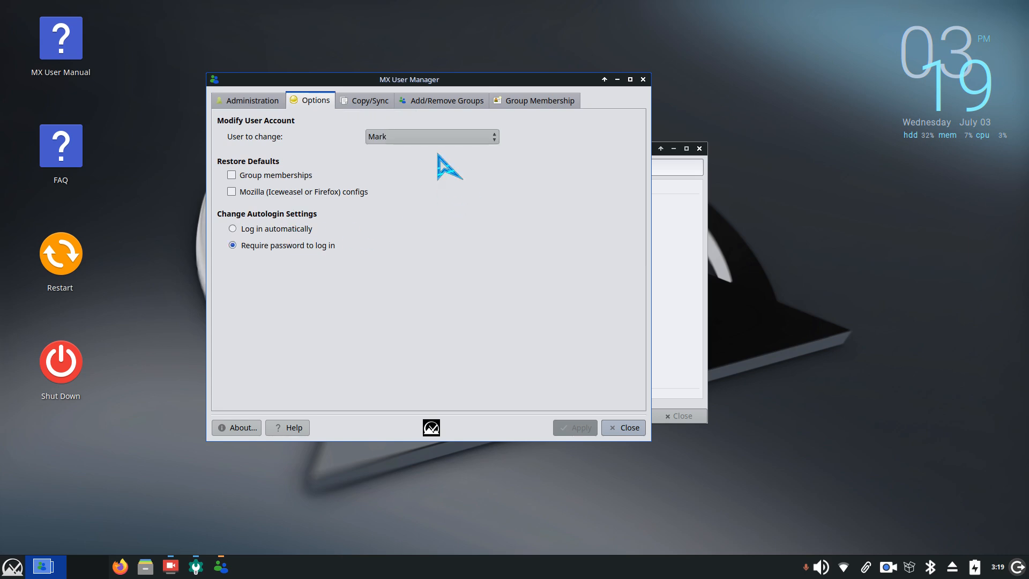
pyautogui.moveTo(260, 243)
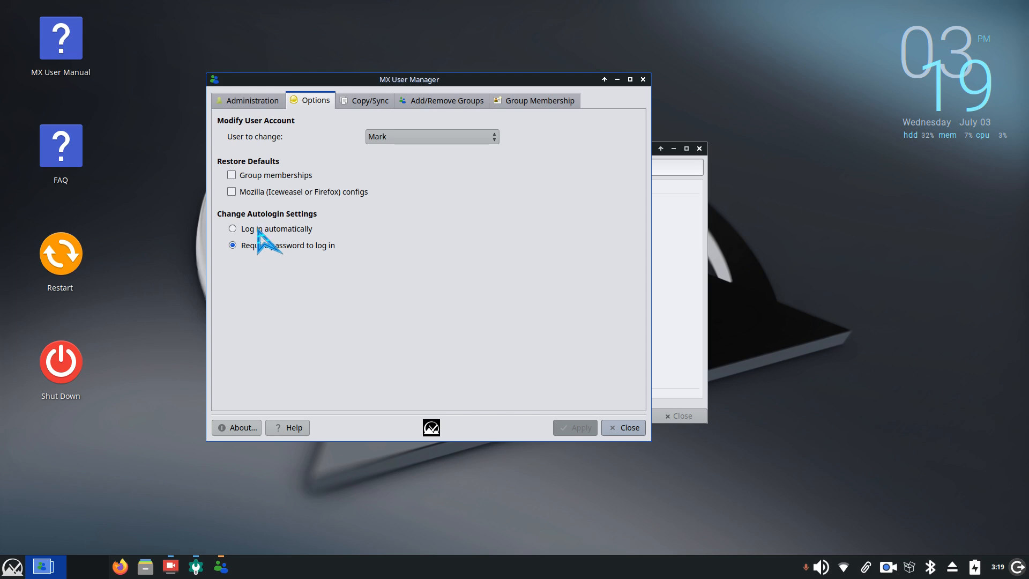
pyautogui.click(233, 228)
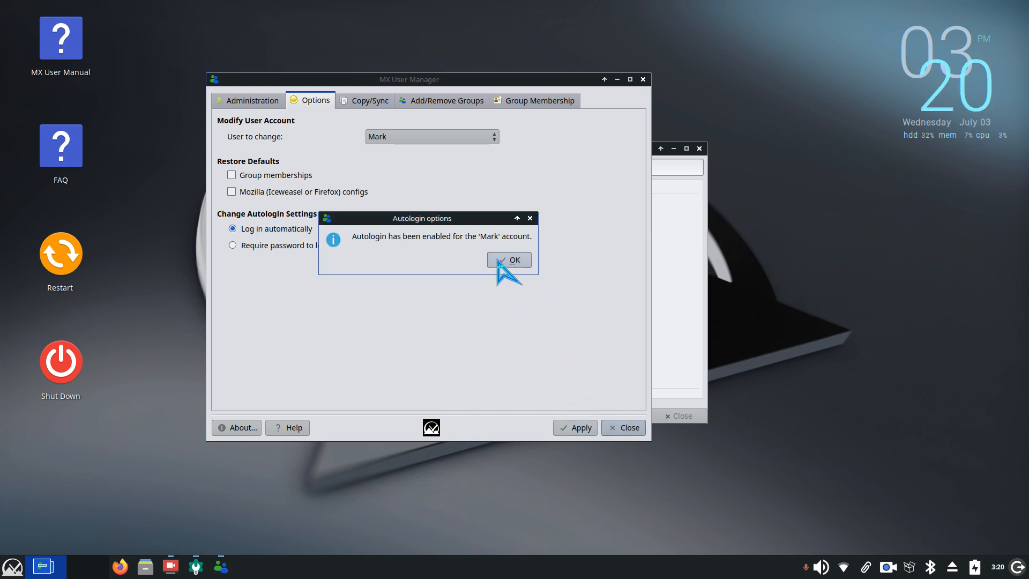
pyautogui.click(508, 259)
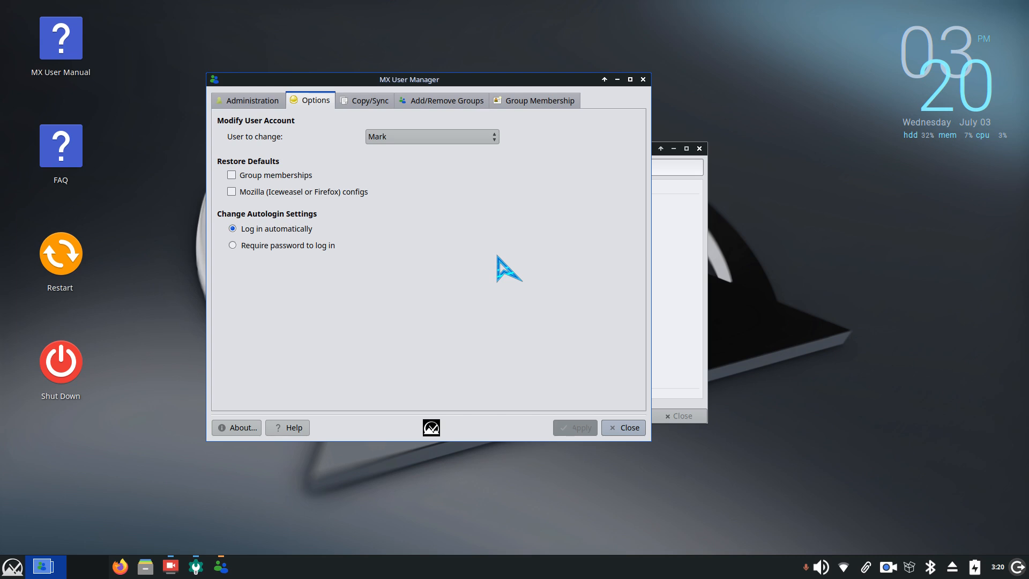
pyautogui.moveTo(407, 302)
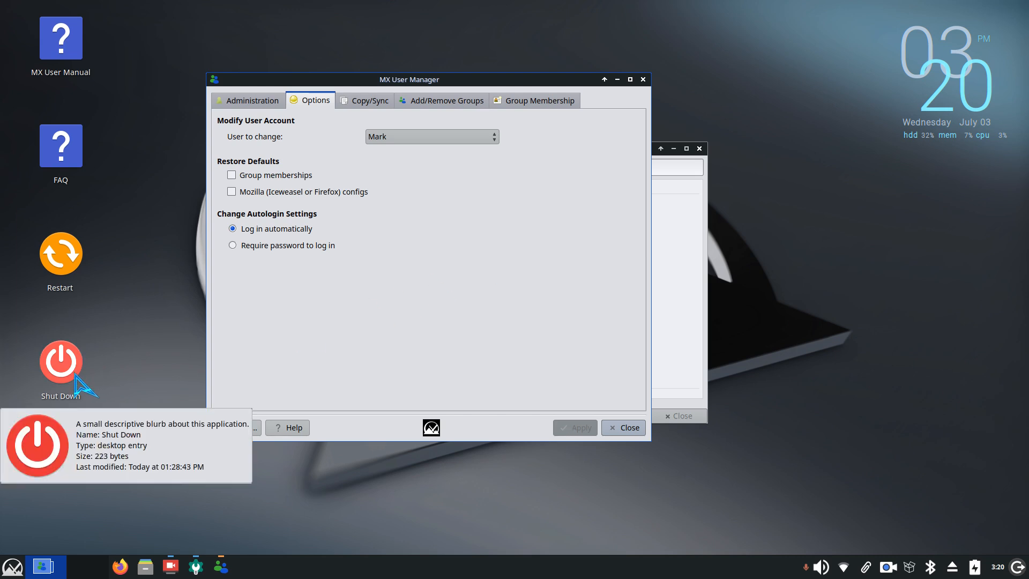
pyautogui.moveTo(60, 256)
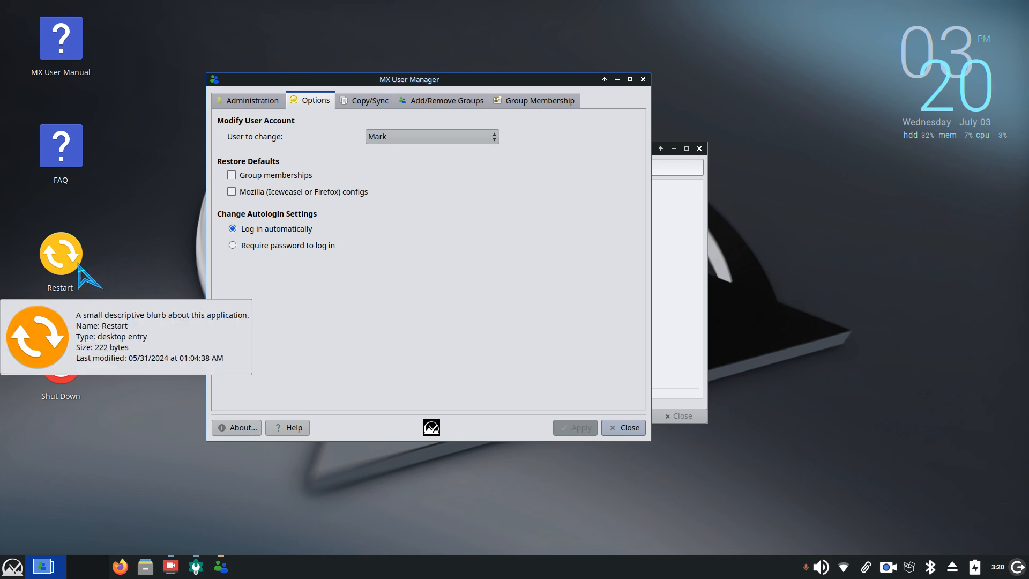
pyautogui.moveTo(66, 312)
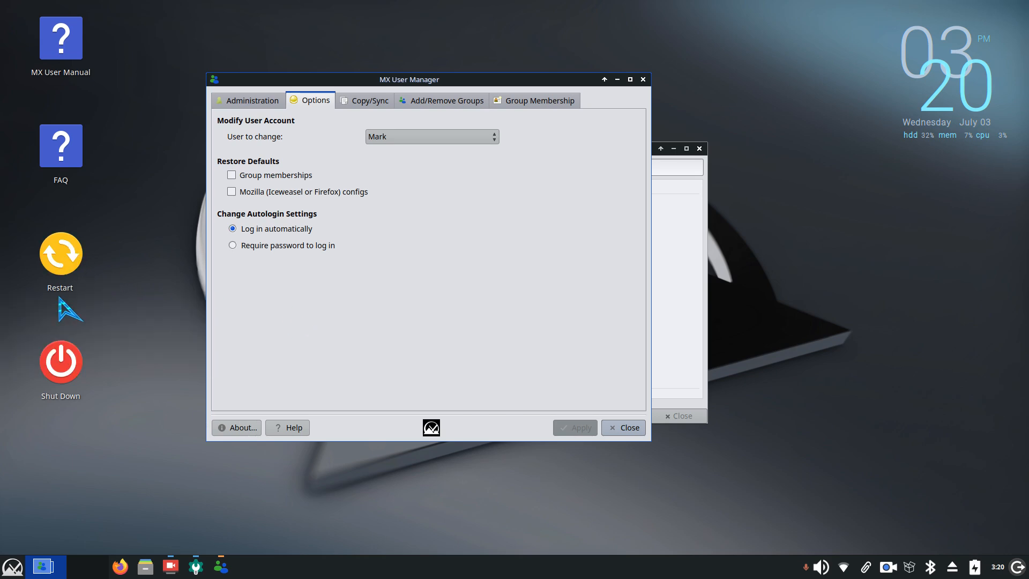
pyautogui.moveTo(76, 378)
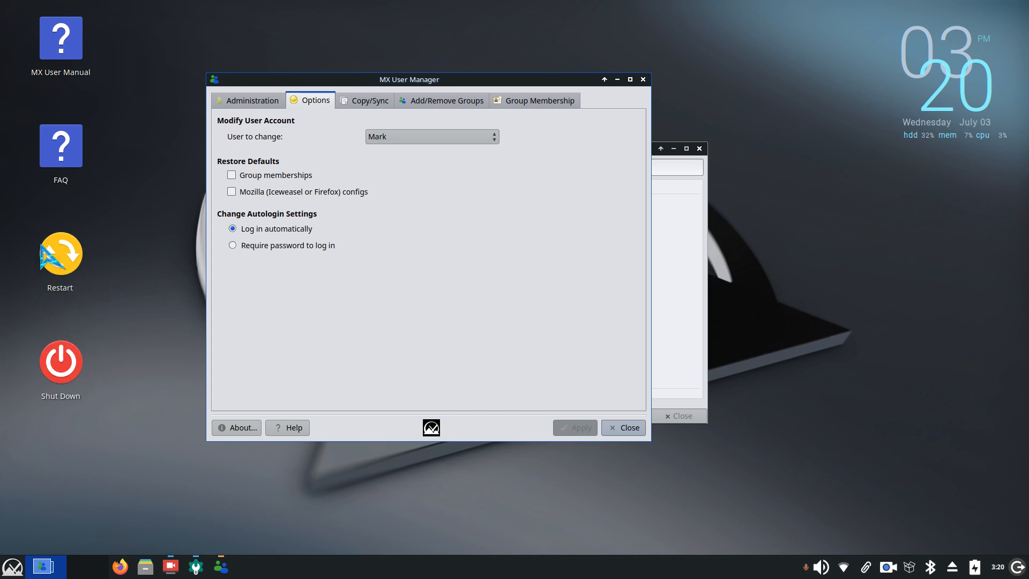
pyautogui.moveTo(191, 408)
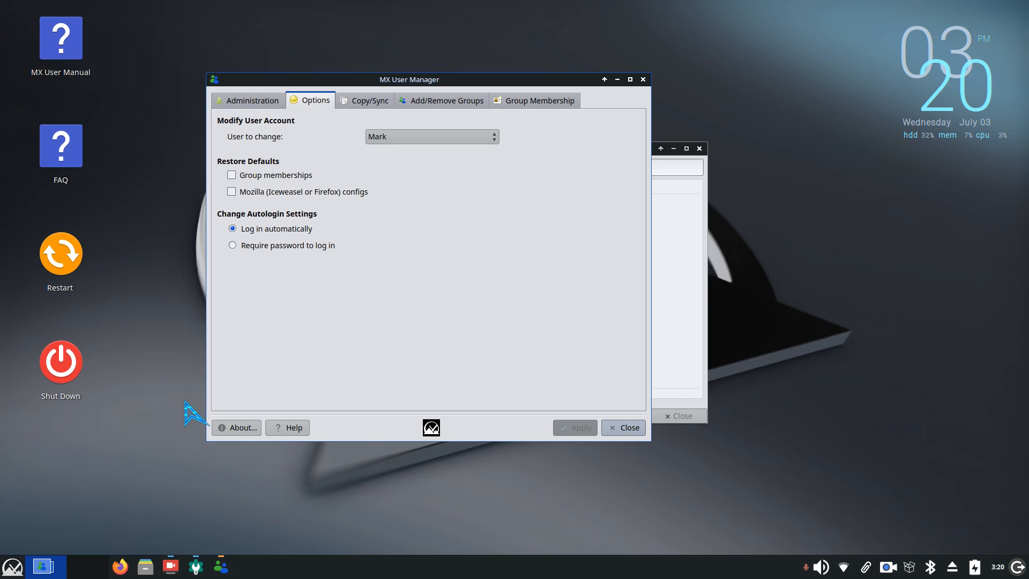
pyautogui.moveTo(439, 384)
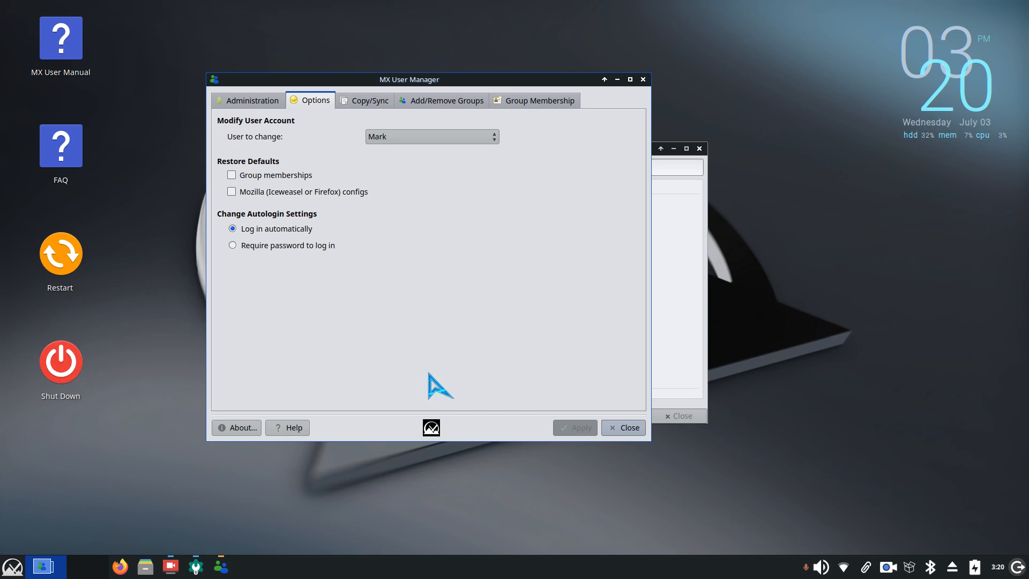
pyautogui.moveTo(358, 331)
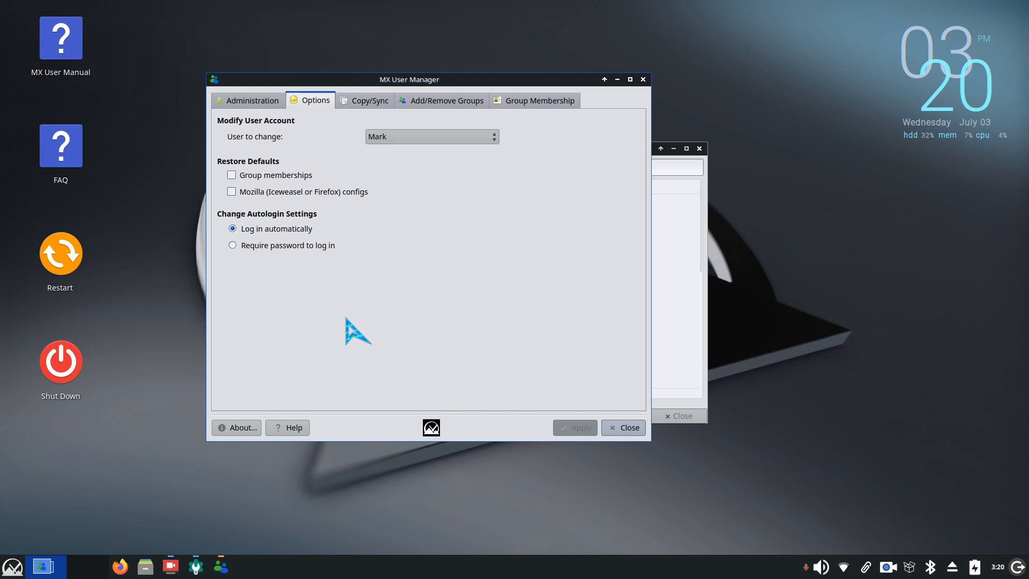
pyautogui.moveTo(277, 253)
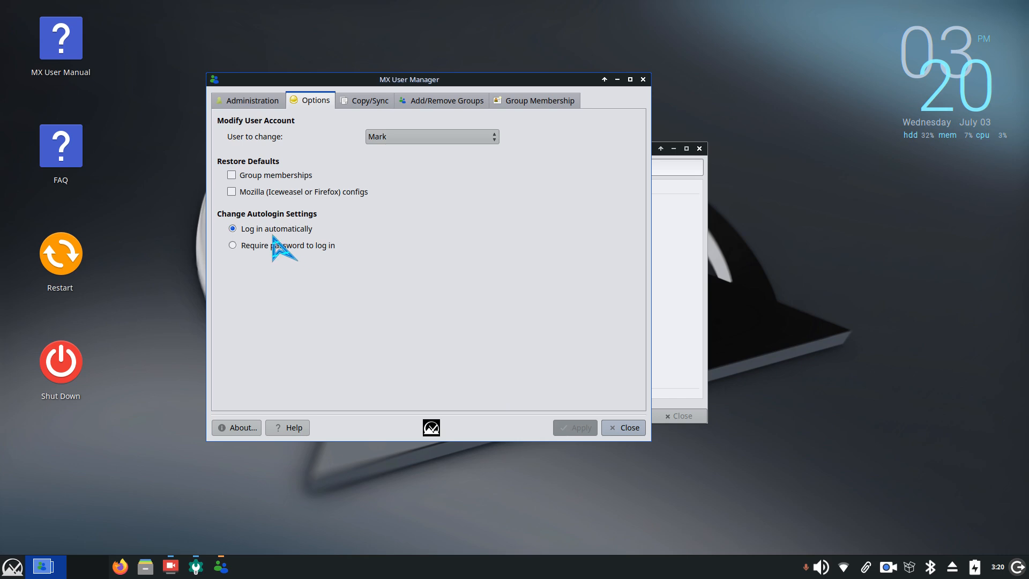
pyautogui.moveTo(514, 268)
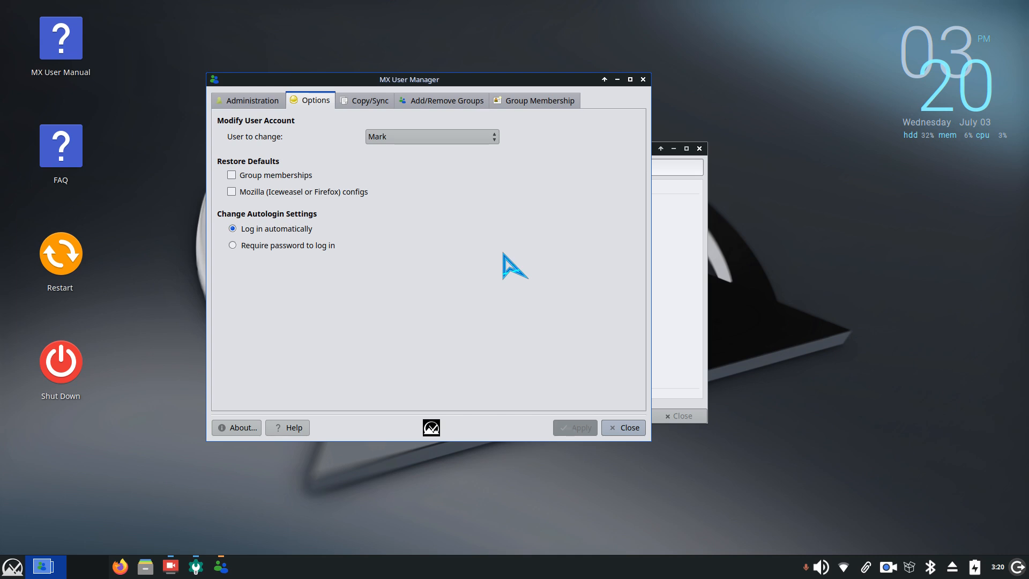
pyautogui.moveTo(497, 259)
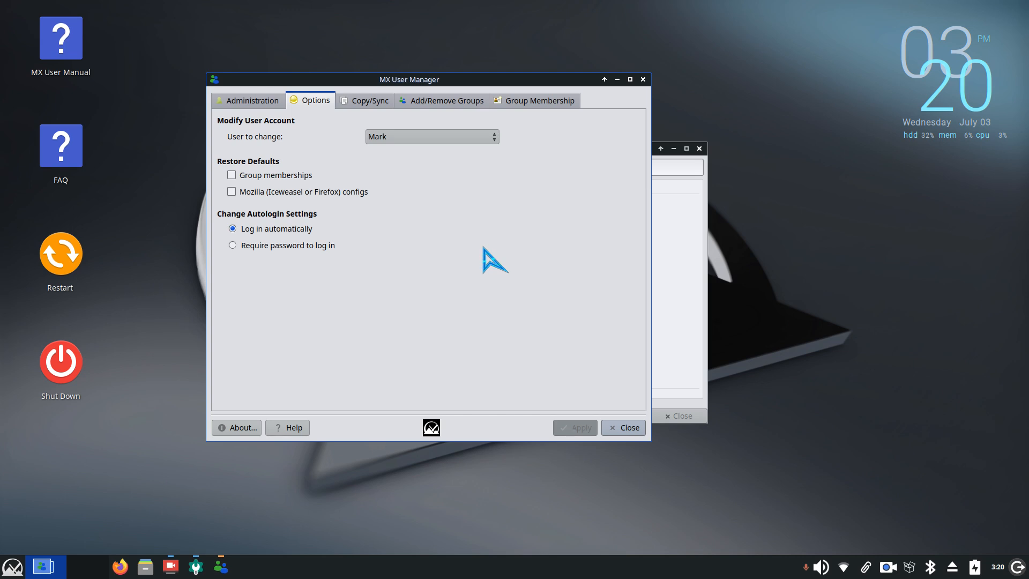
pyautogui.moveTo(121, 566)
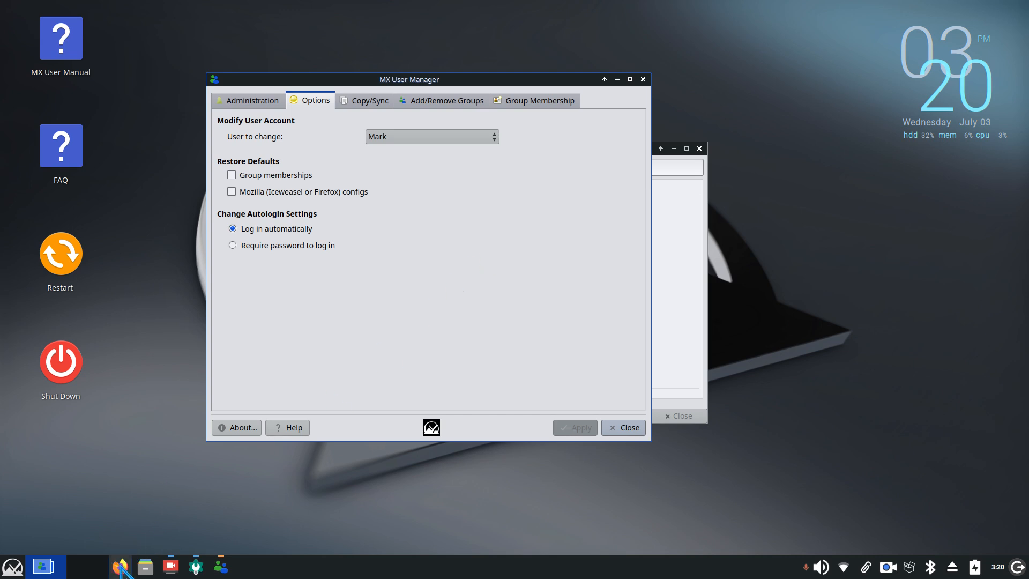
pyautogui.moveTo(485, 290)
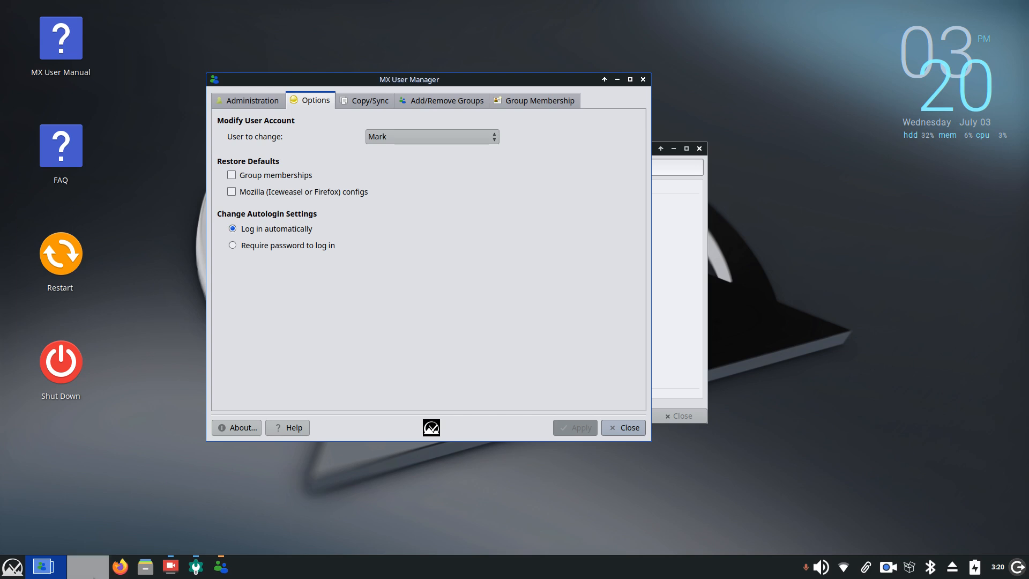
pyautogui.moveTo(440, 309)
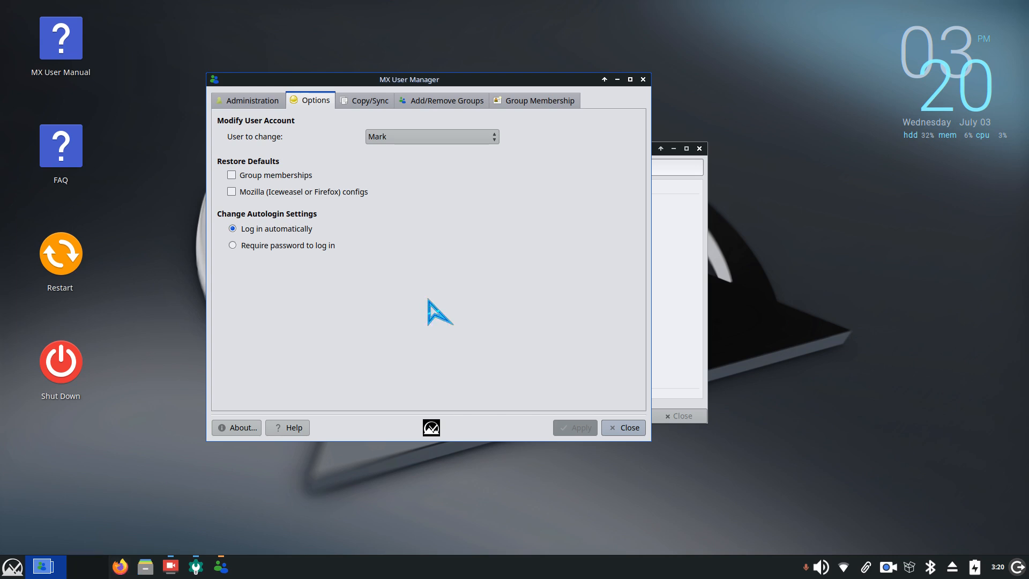
pyautogui.moveTo(513, 273)
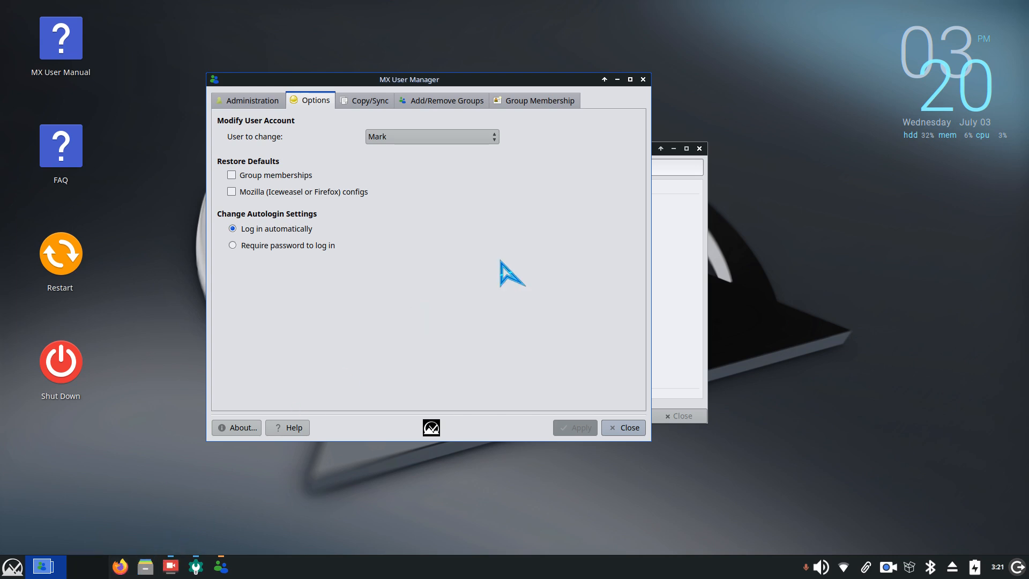
pyautogui.moveTo(281, 247)
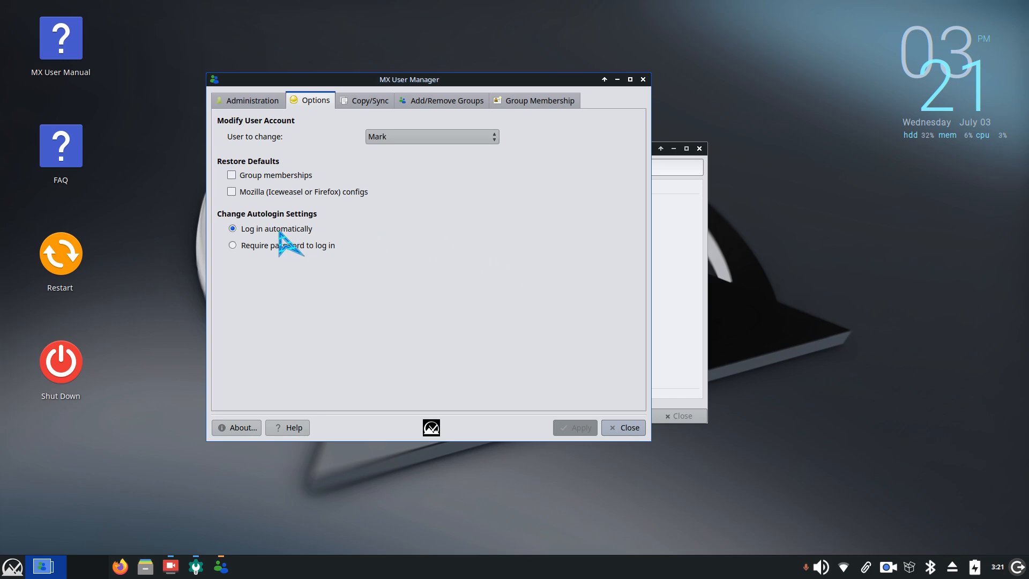
pyautogui.moveTo(463, 318)
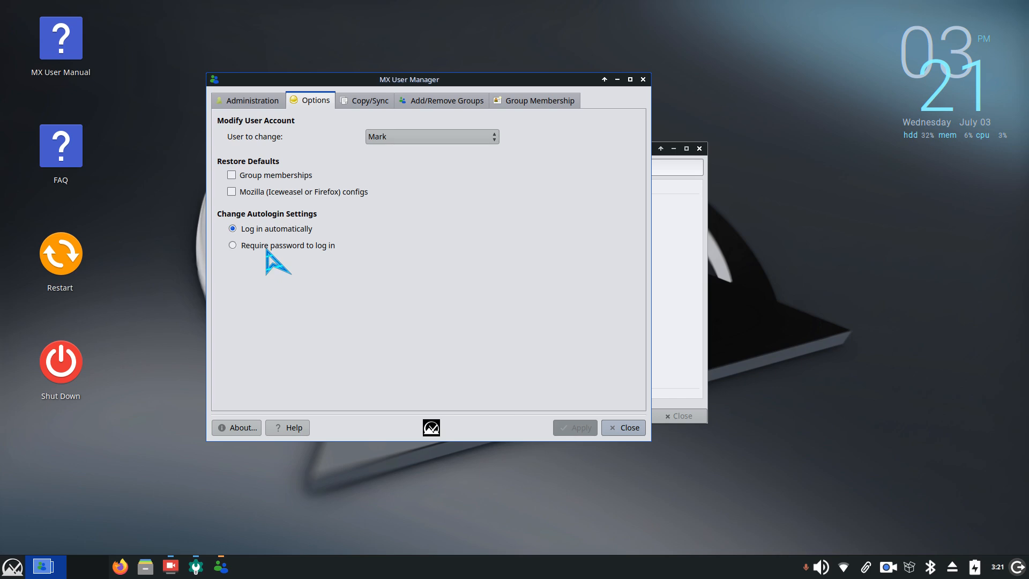
pyautogui.moveTo(414, 157)
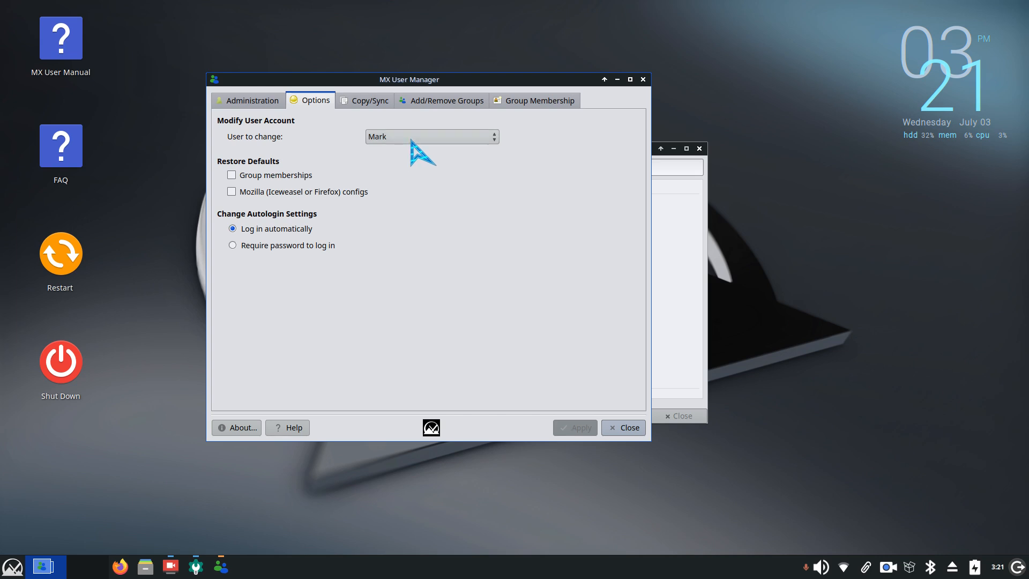
pyautogui.click(429, 136)
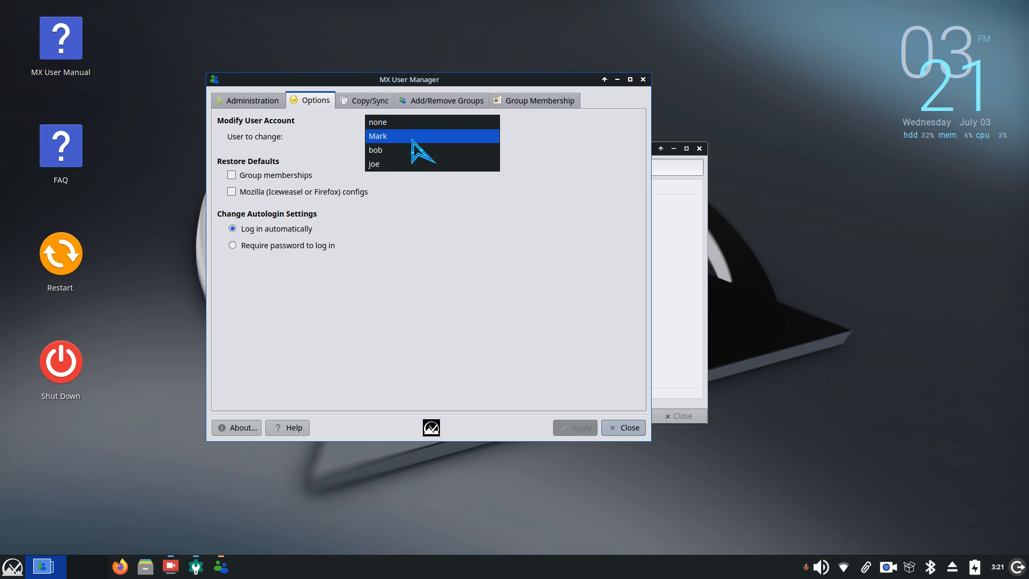
pyautogui.click(374, 163)
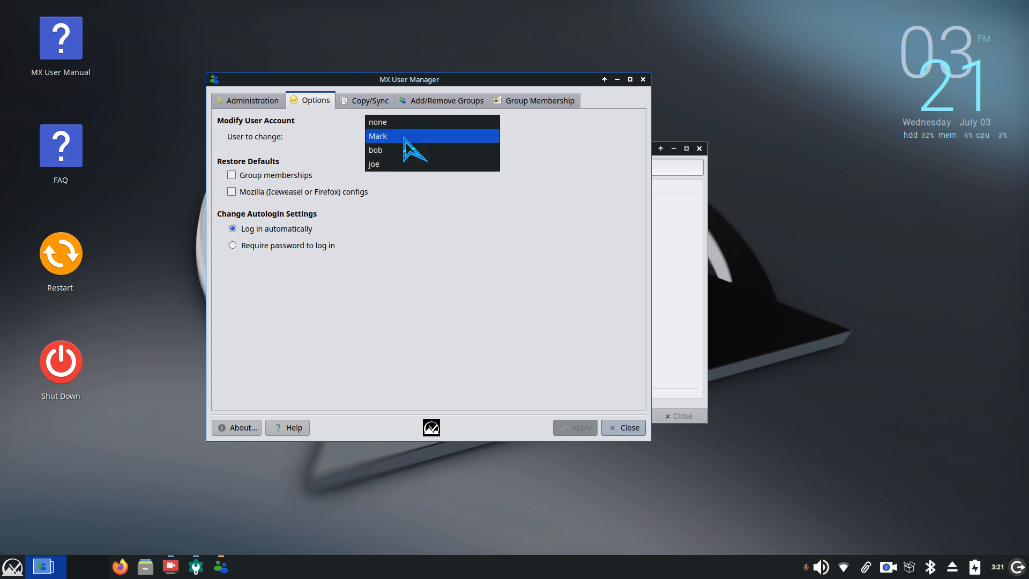
pyautogui.click(379, 136)
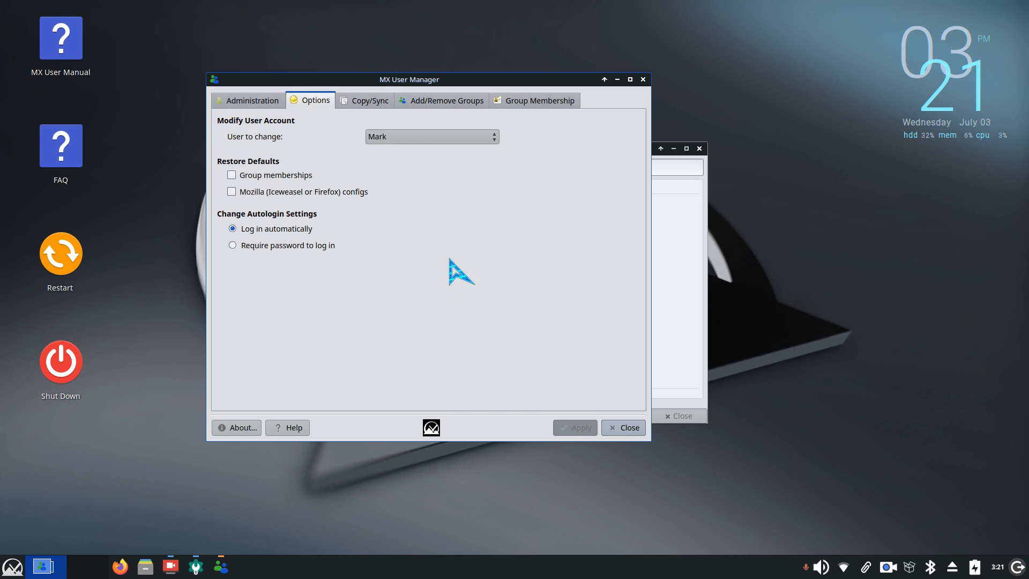
pyautogui.moveTo(59, 368)
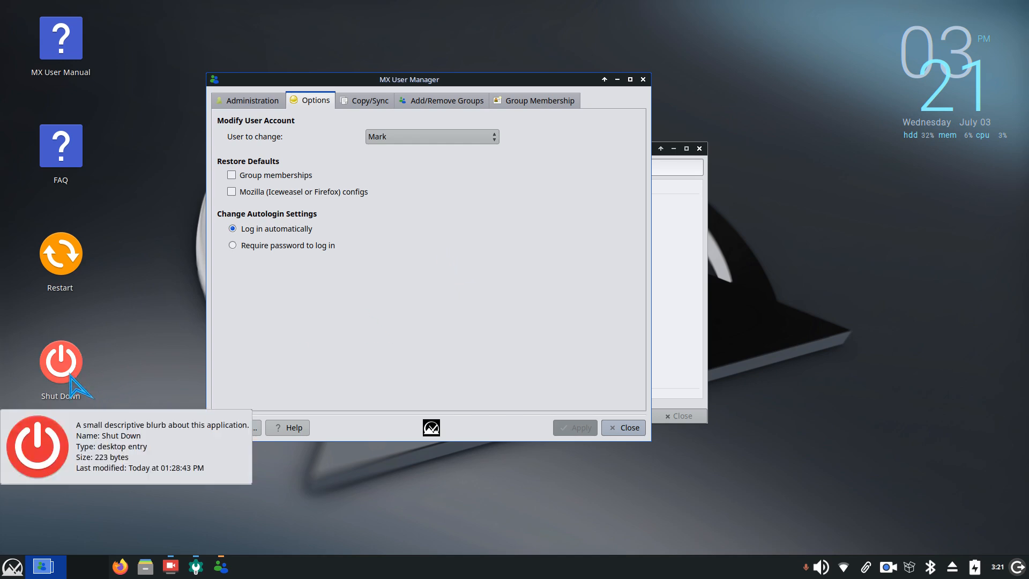
pyautogui.moveTo(466, 335)
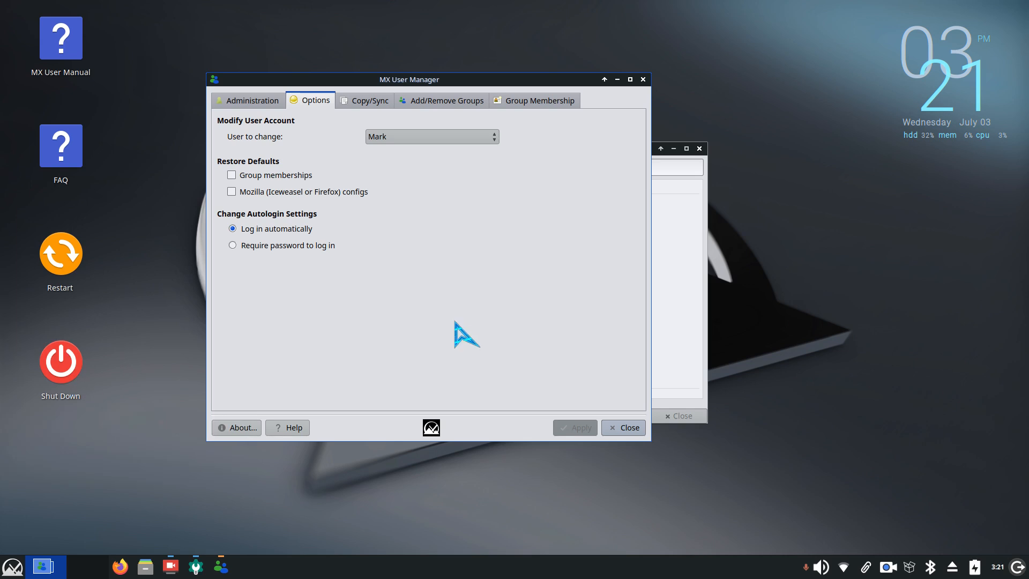
pyautogui.moveTo(390, 155)
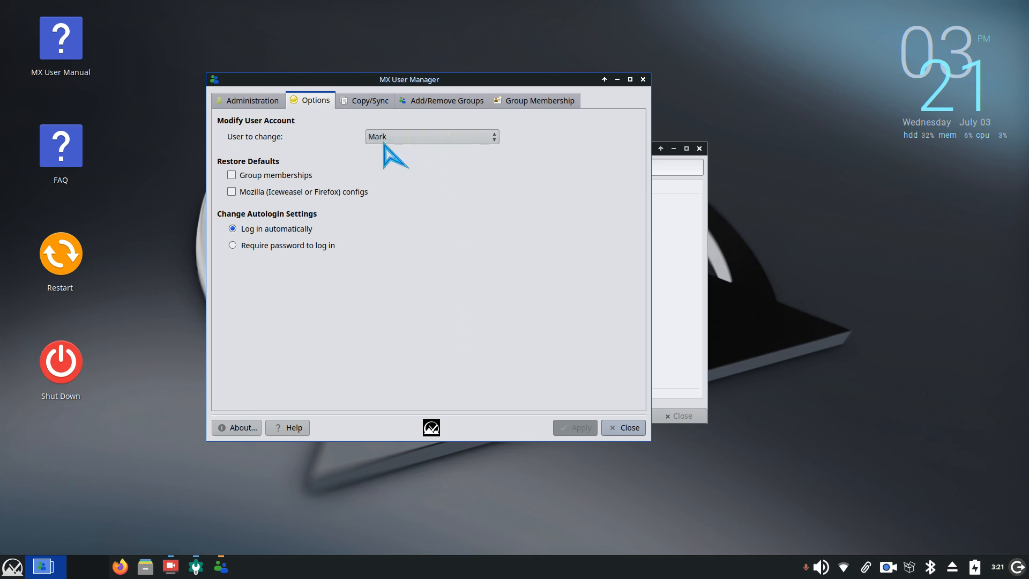
pyautogui.moveTo(387, 152)
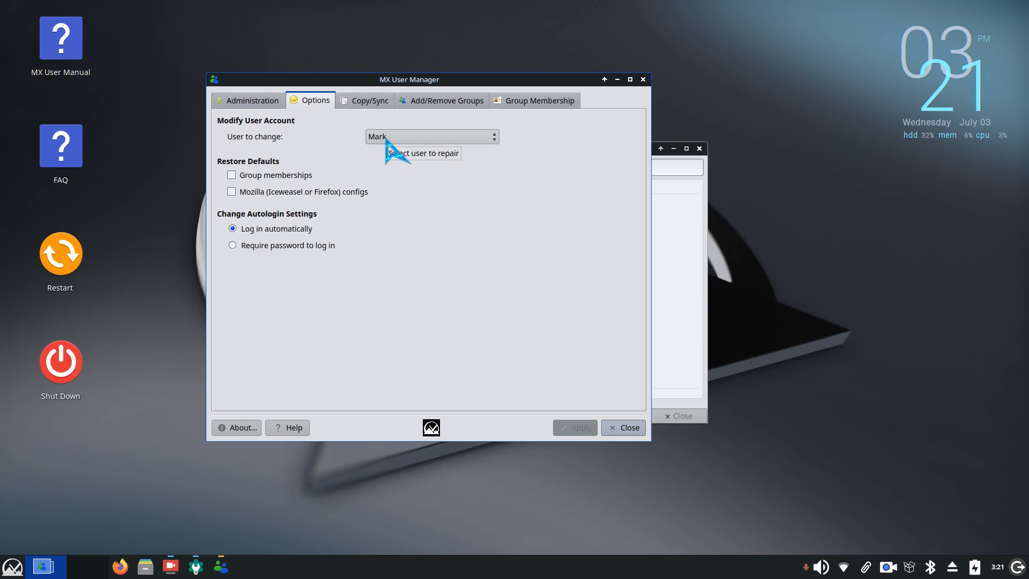
pyautogui.moveTo(62, 539)
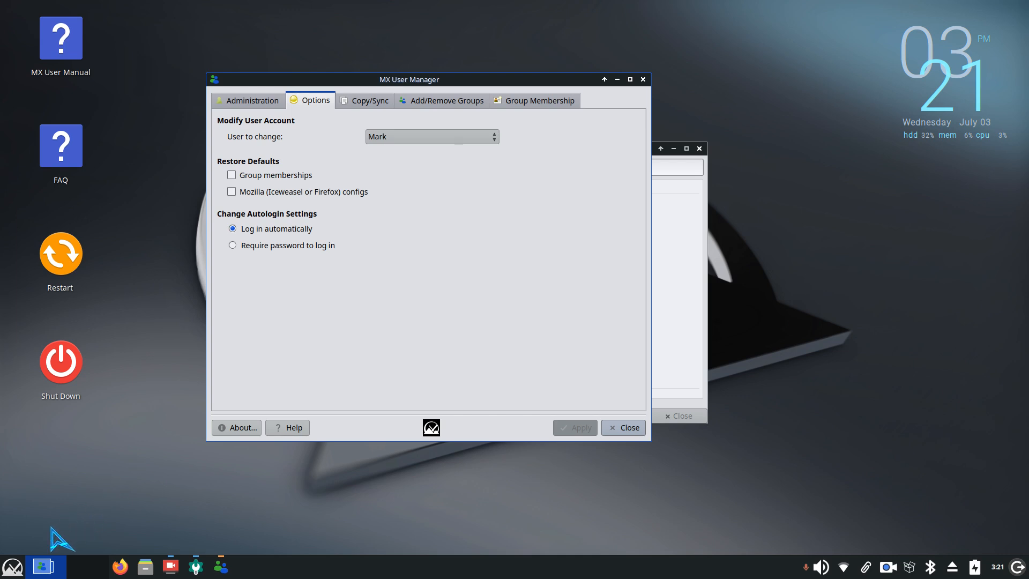
pyautogui.click(431, 136)
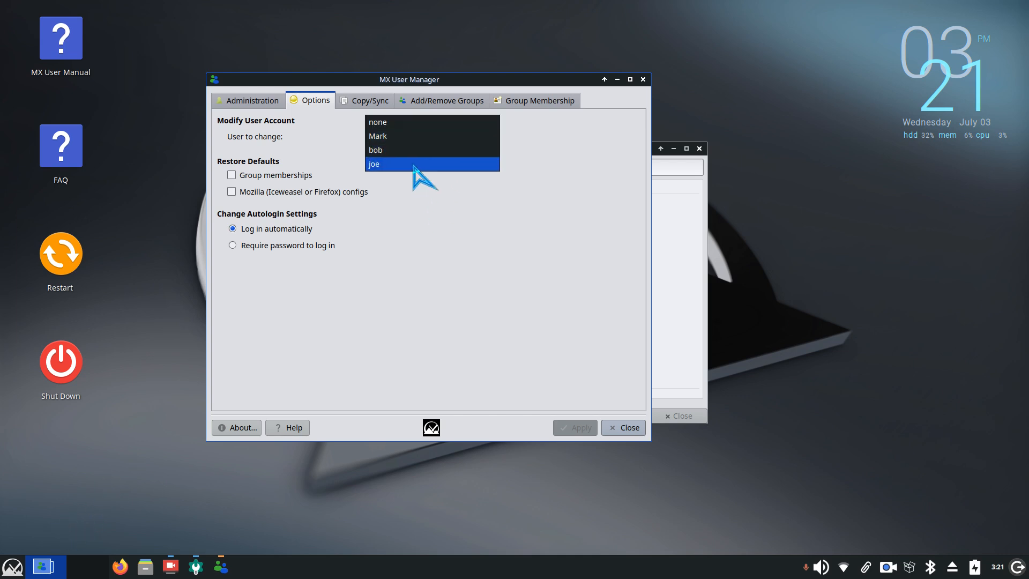
pyautogui.click(378, 136)
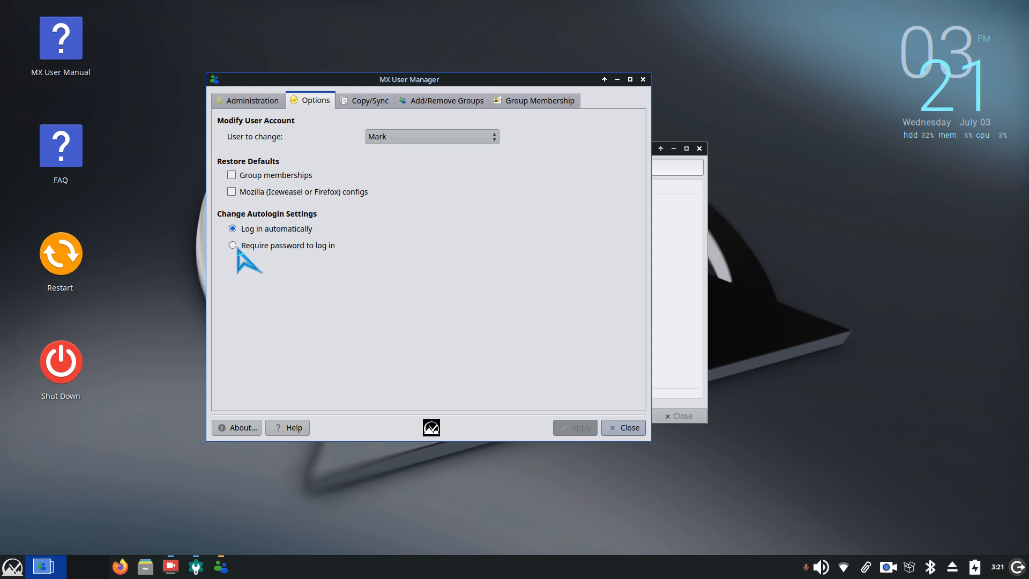
# Select 'Require password to log in' for Mark, apply it and acknowledge autologin is disabled.
pyautogui.click(232, 245)
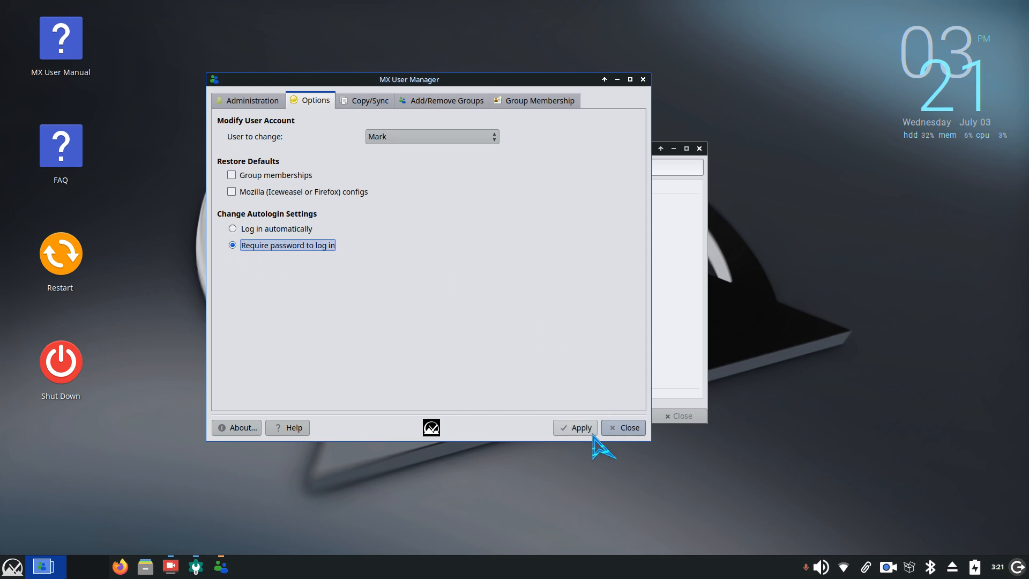
pyautogui.click(575, 428)
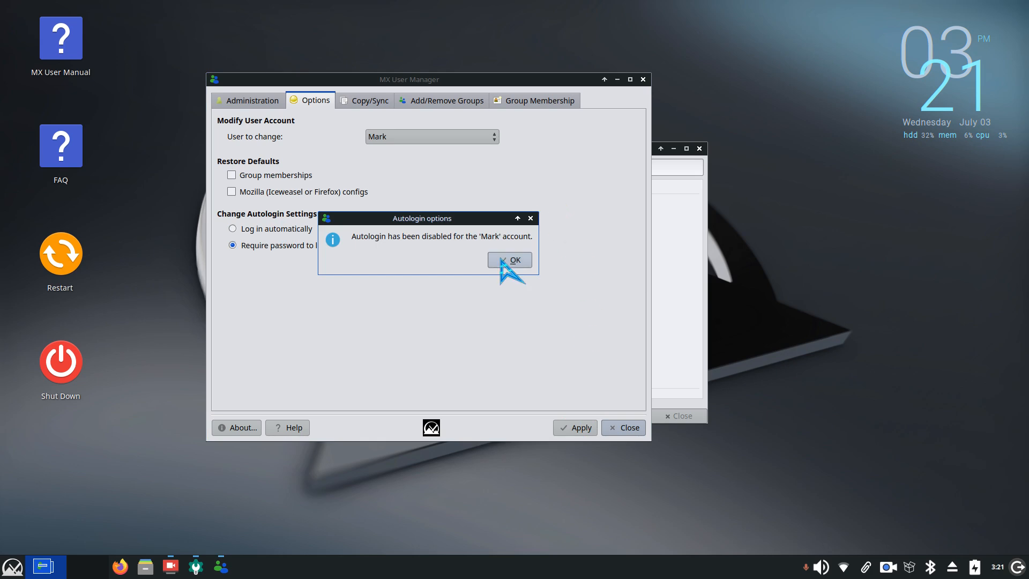
pyautogui.click(509, 260)
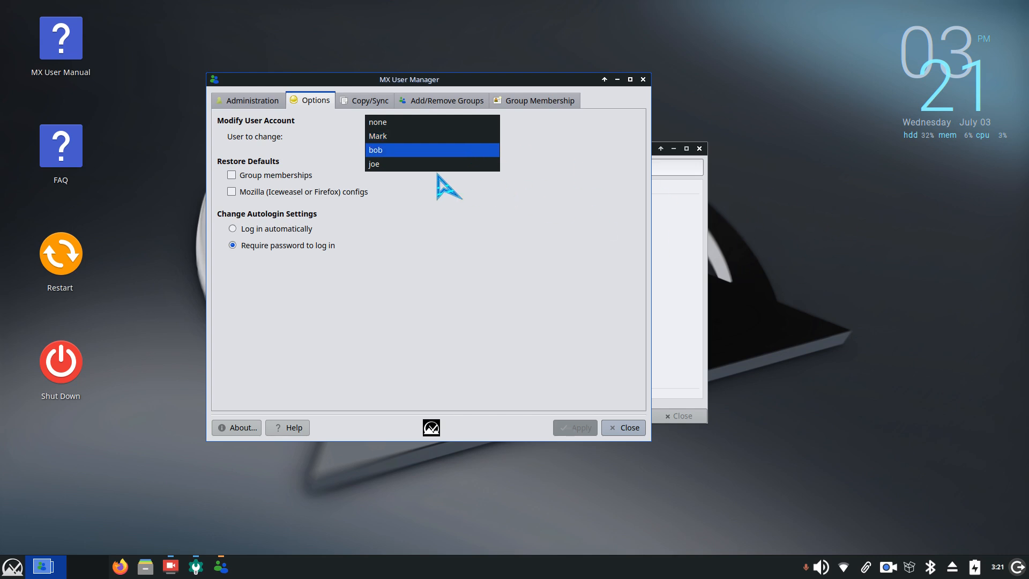
pyautogui.click(377, 136)
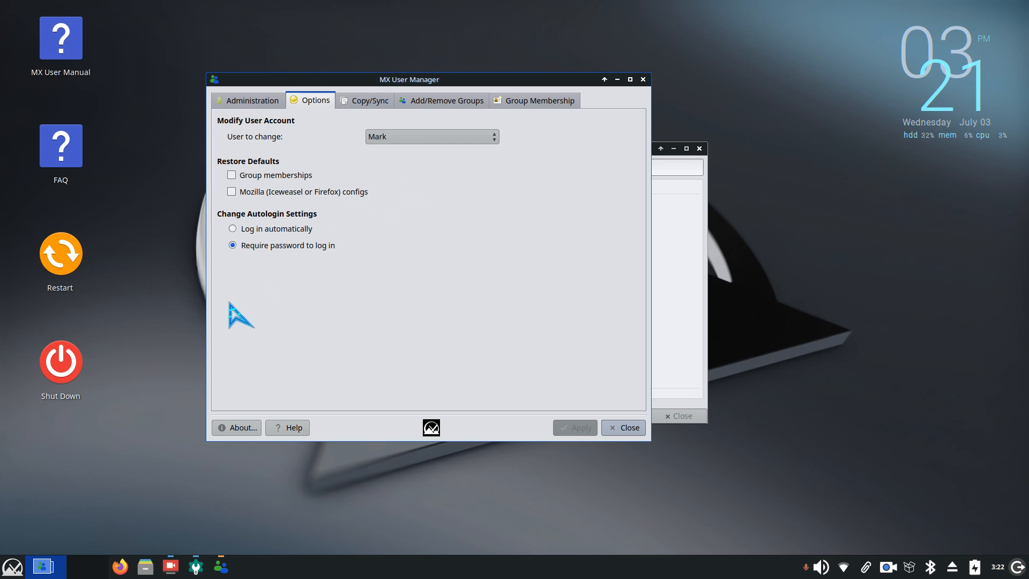
pyautogui.moveTo(275, 121)
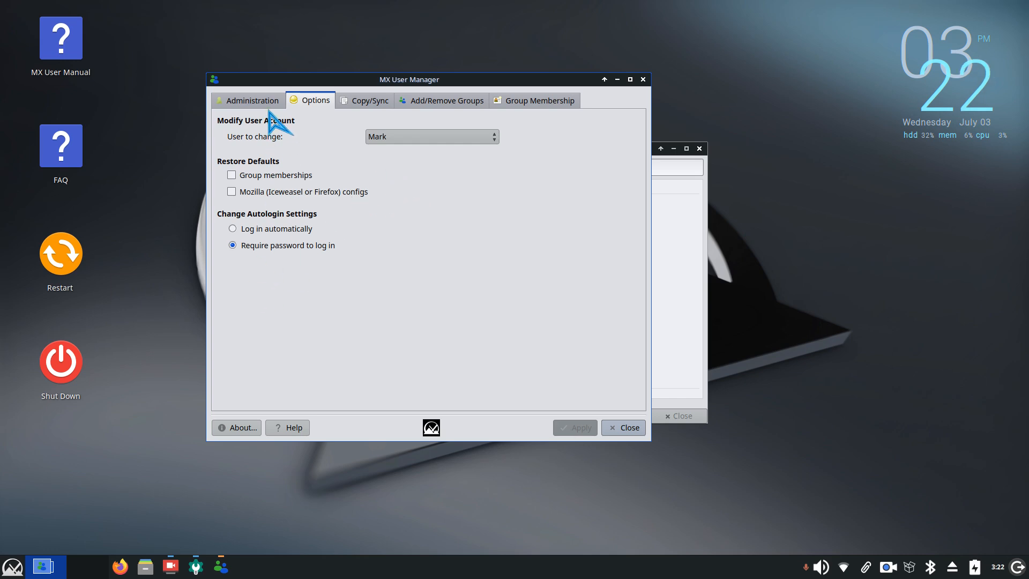
pyautogui.click(252, 100)
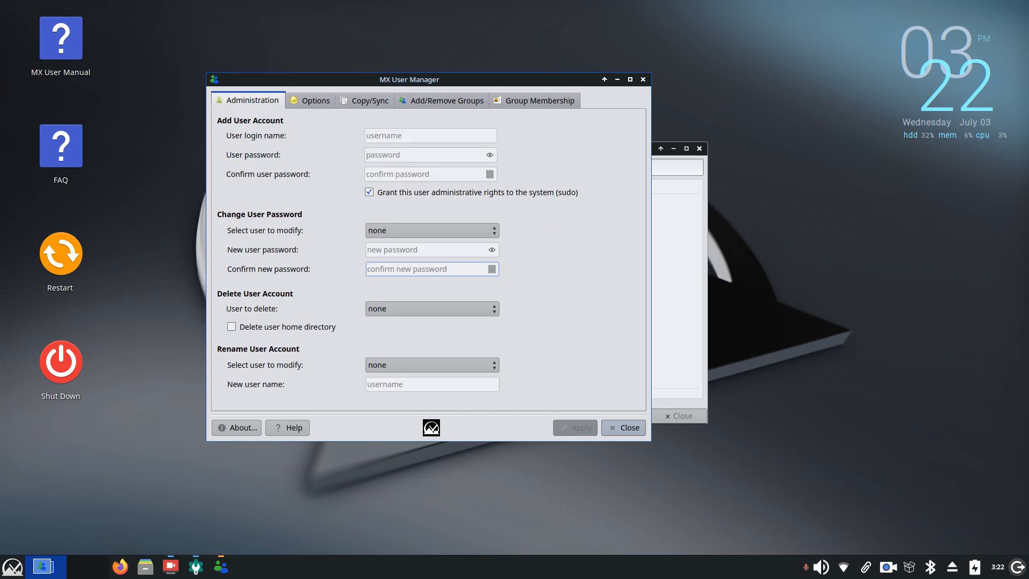
pyautogui.click(407, 250)
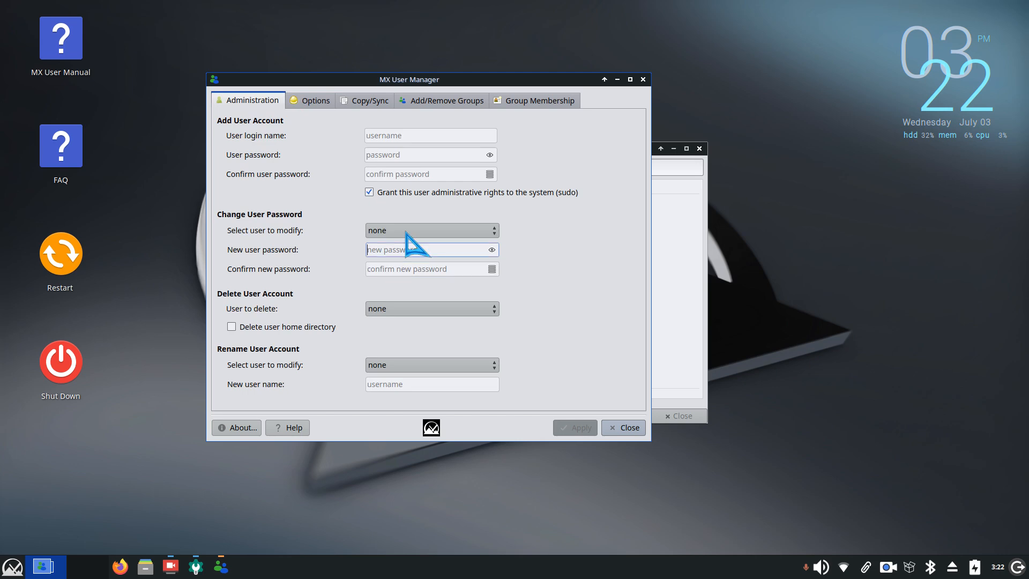
pyautogui.click(430, 231)
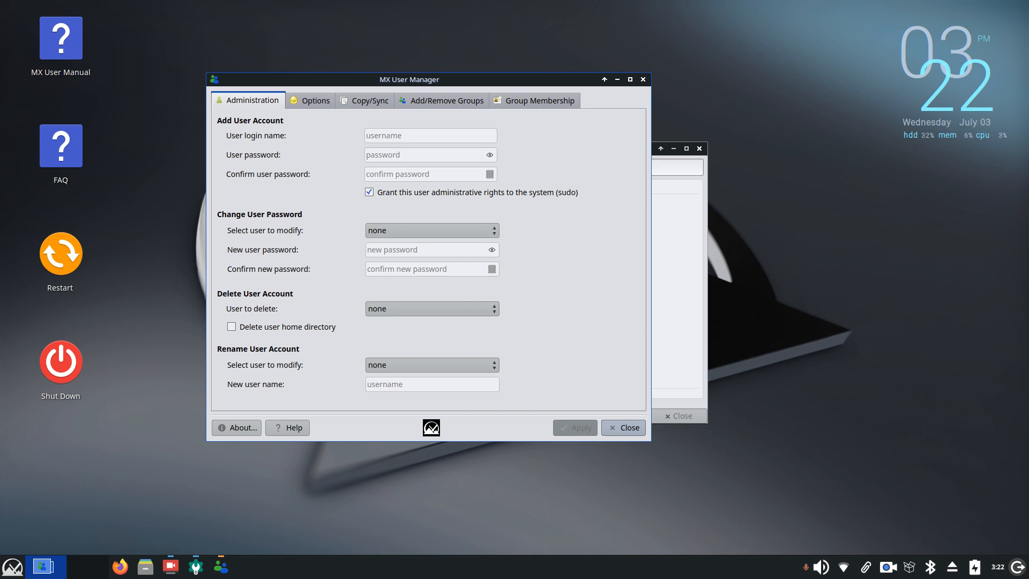
pyautogui.click(315, 100)
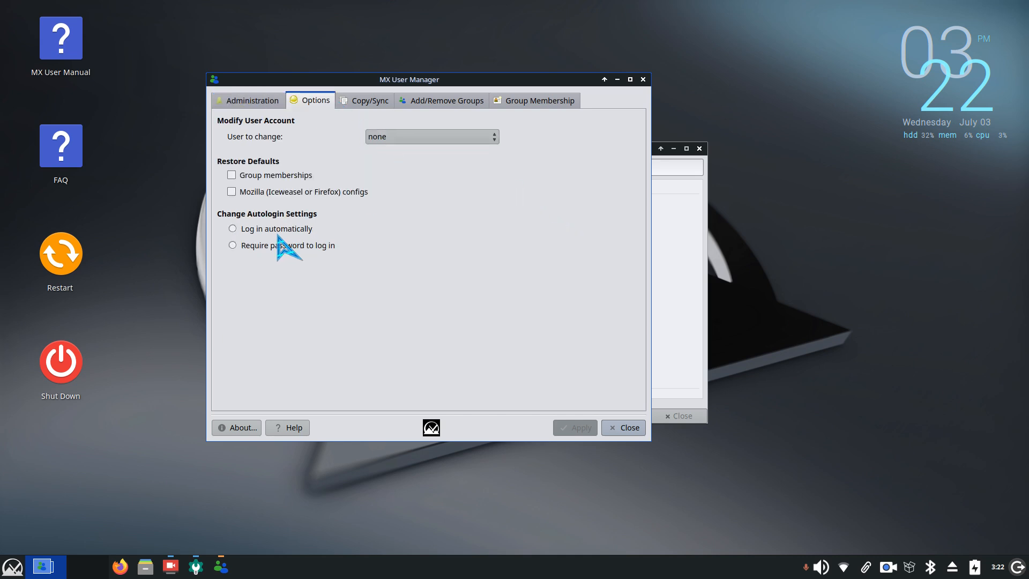
pyautogui.click(431, 136)
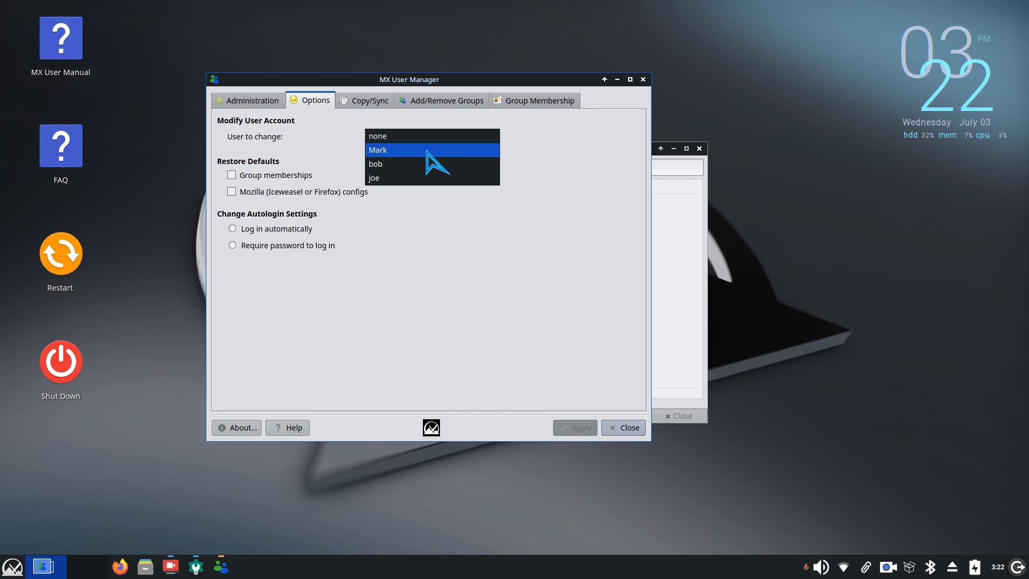
pyautogui.click(377, 150)
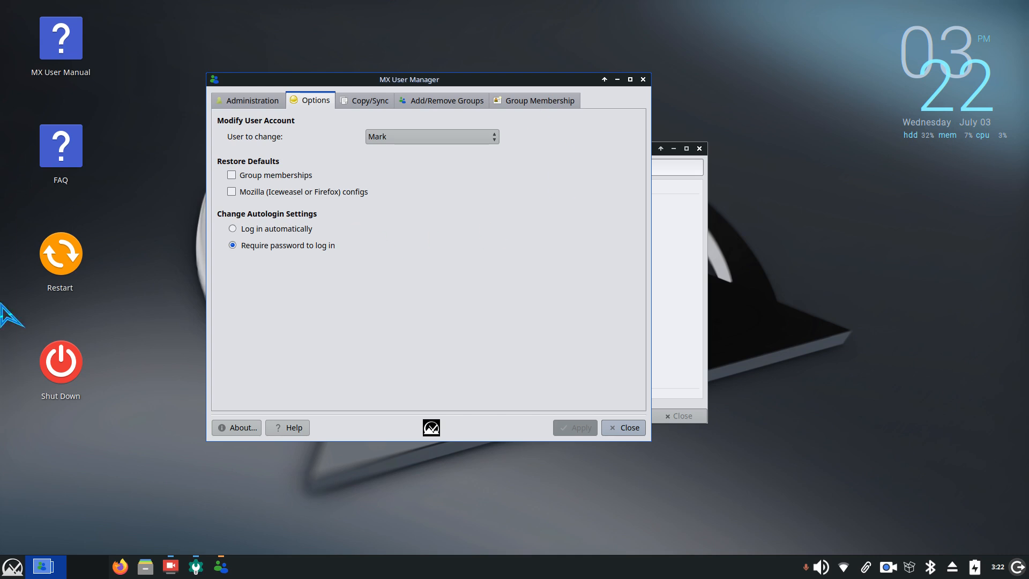
pyautogui.moveTo(516, 128)
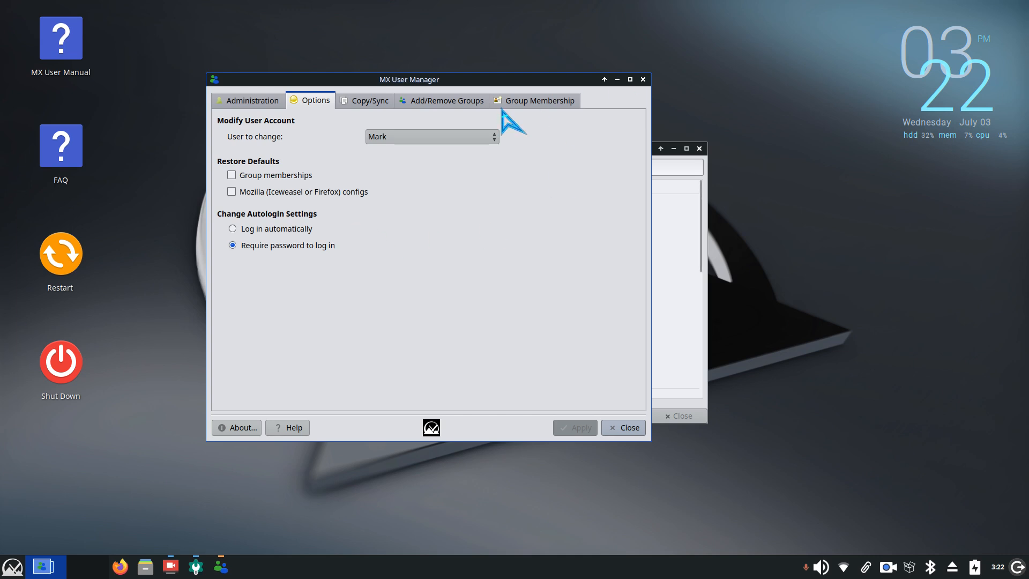
pyautogui.moveTo(275, 248)
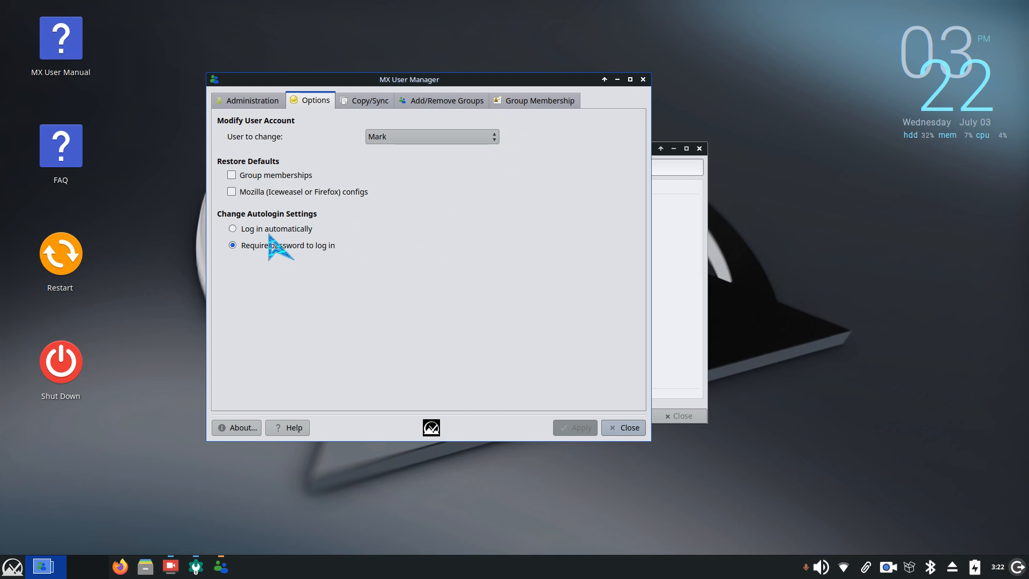
pyautogui.moveTo(279, 253)
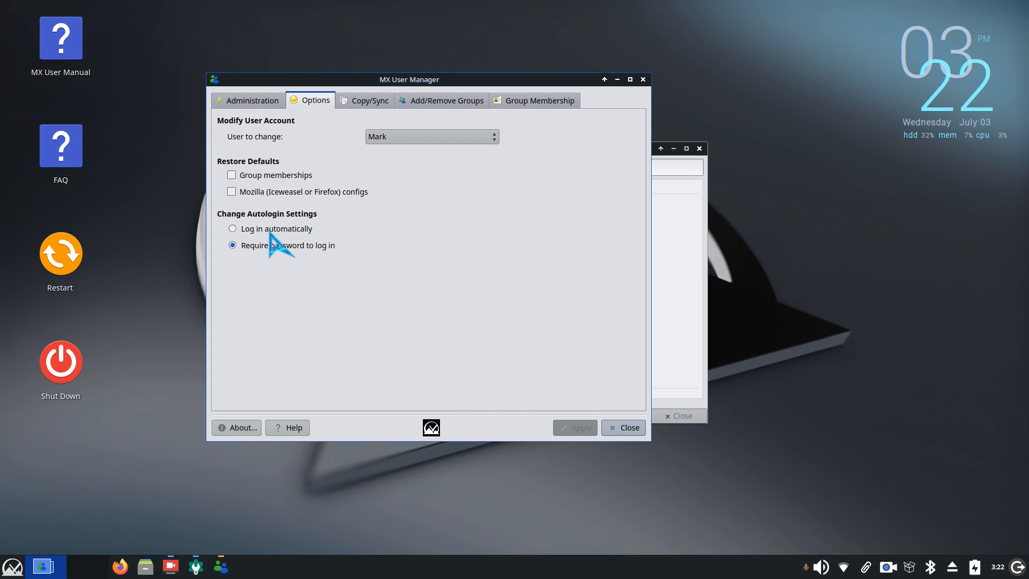
pyautogui.moveTo(439, 253)
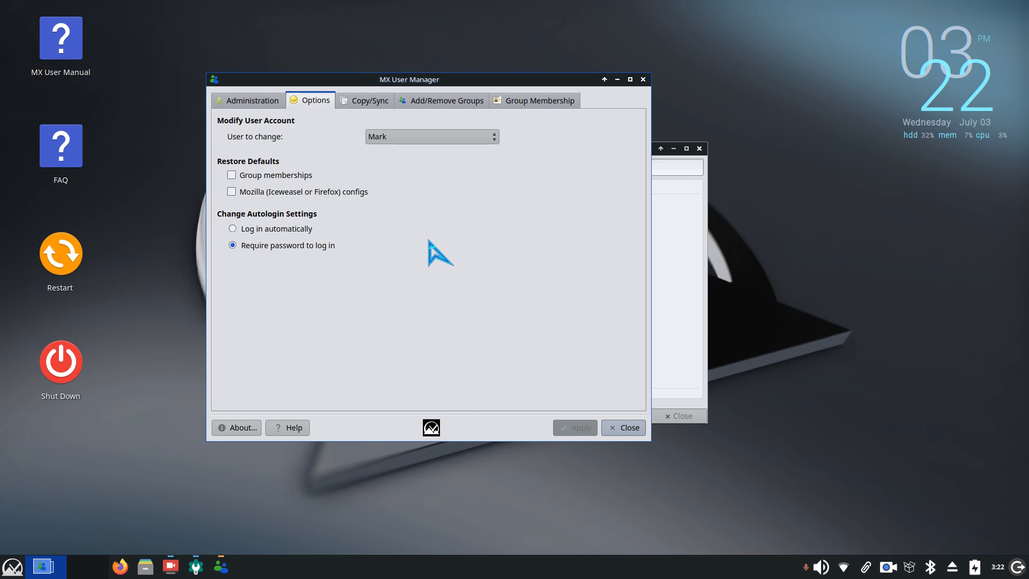
pyautogui.moveTo(385, 182)
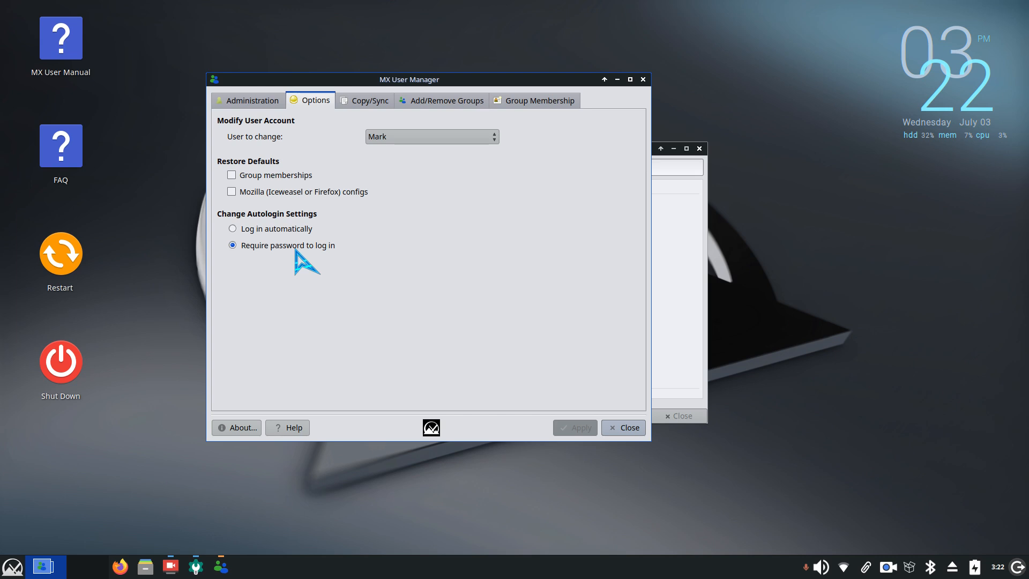
pyautogui.moveTo(338, 273)
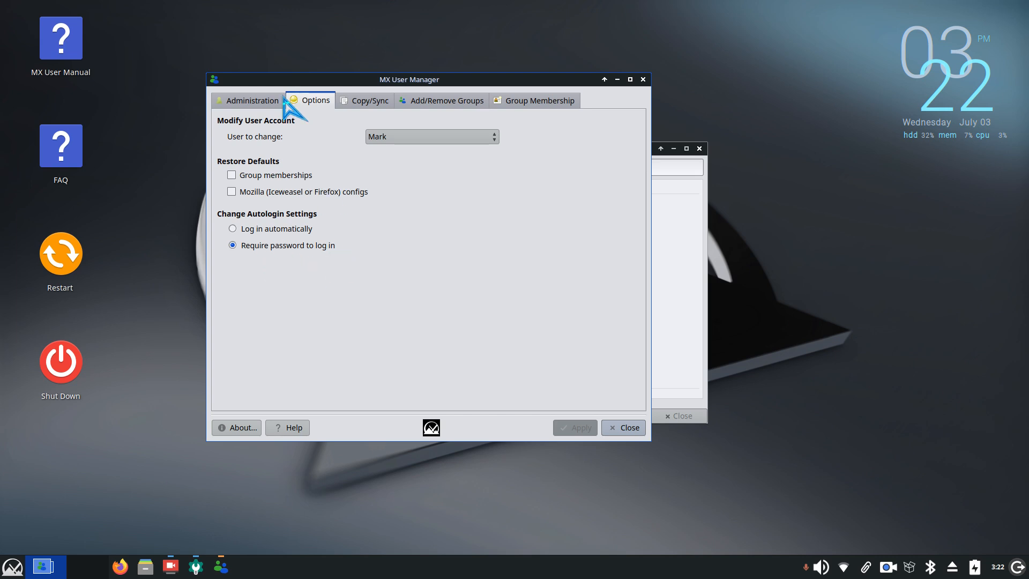
# Return to the Administration page and pick Mark under 'Select user to modify'.
pyautogui.click(251, 100)
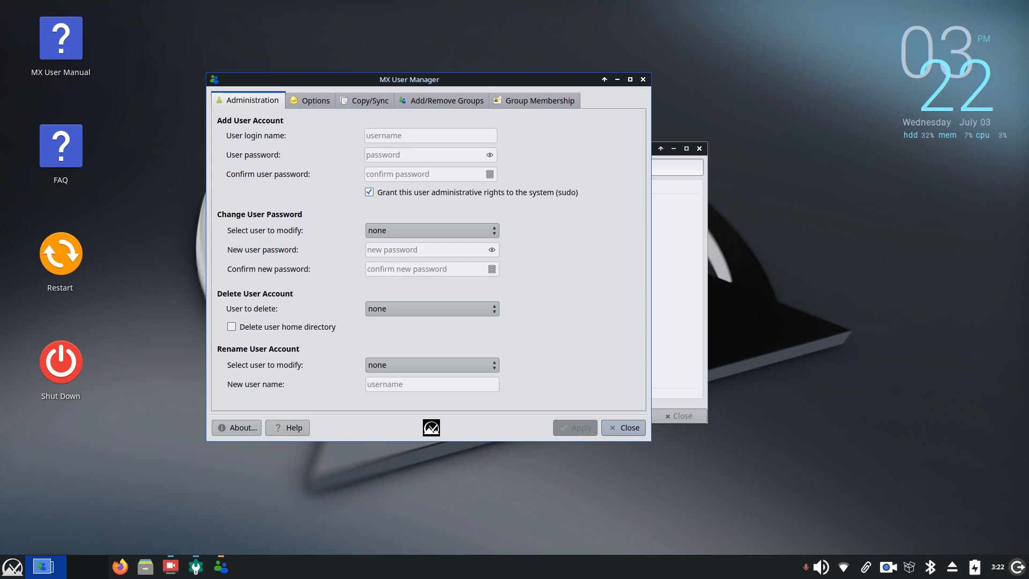
pyautogui.moveTo(402, 272)
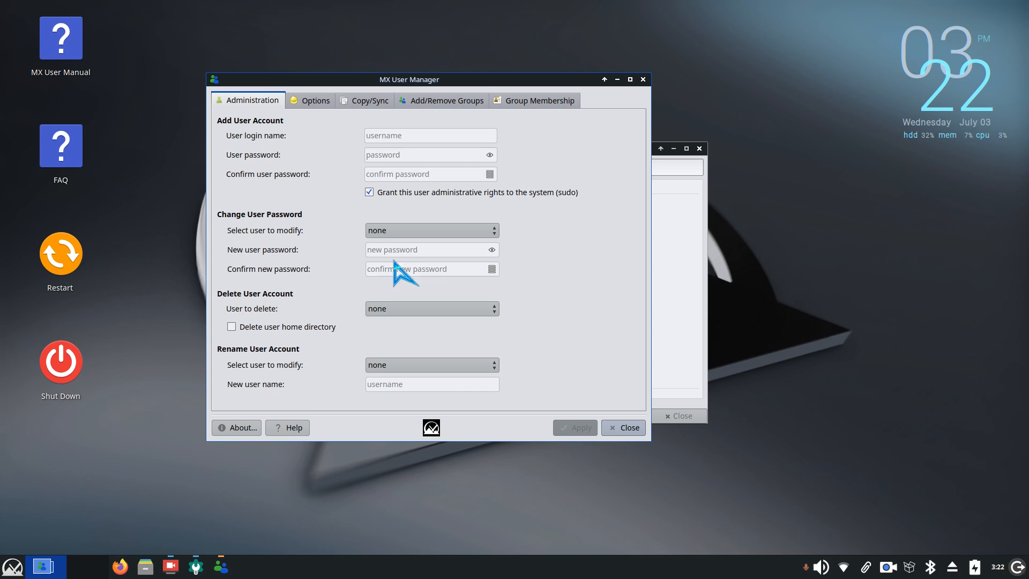
pyautogui.moveTo(594, 295)
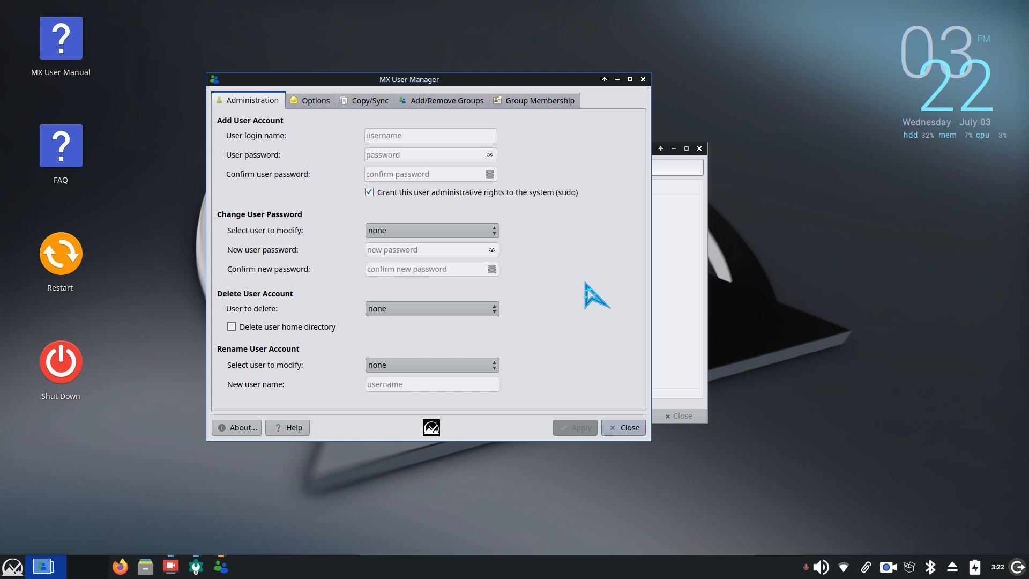
pyautogui.moveTo(580, 276)
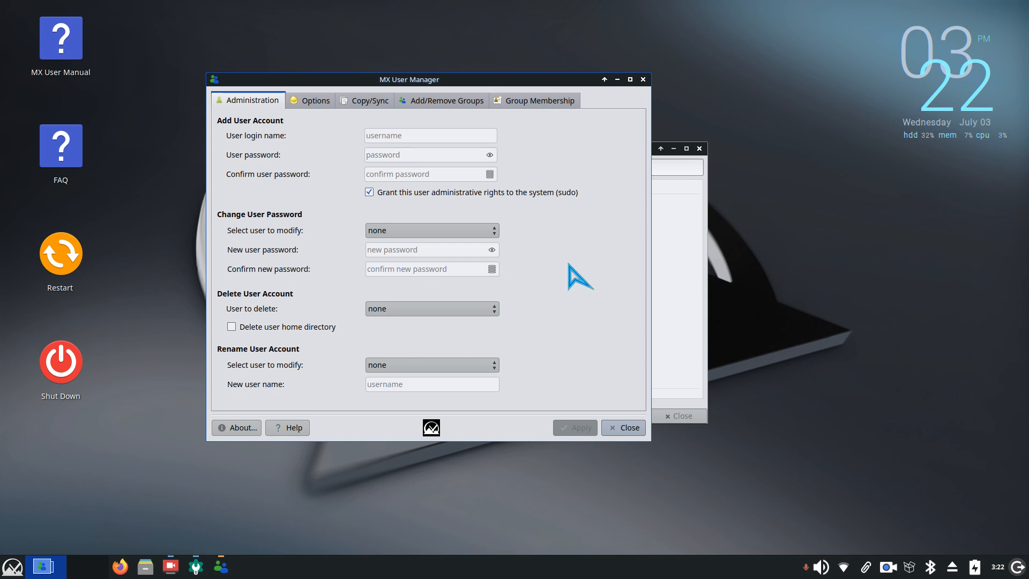
pyautogui.click(431, 230)
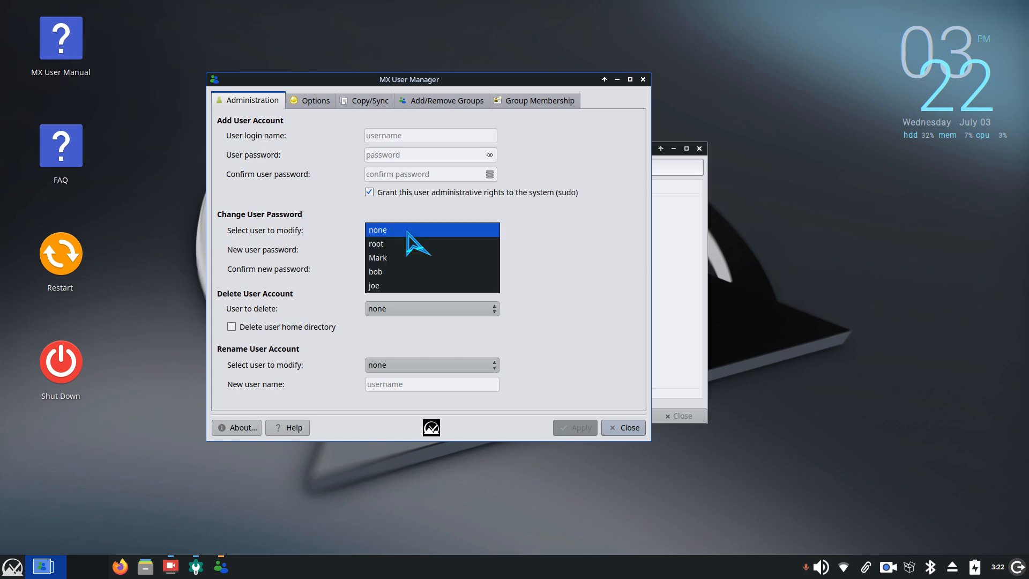
pyautogui.click(378, 257)
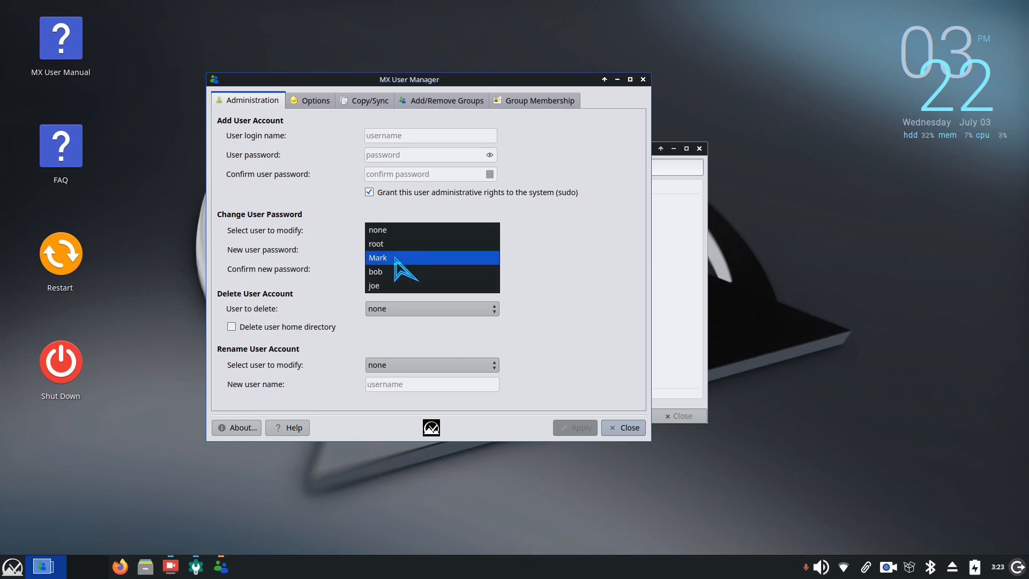
pyautogui.click(377, 257)
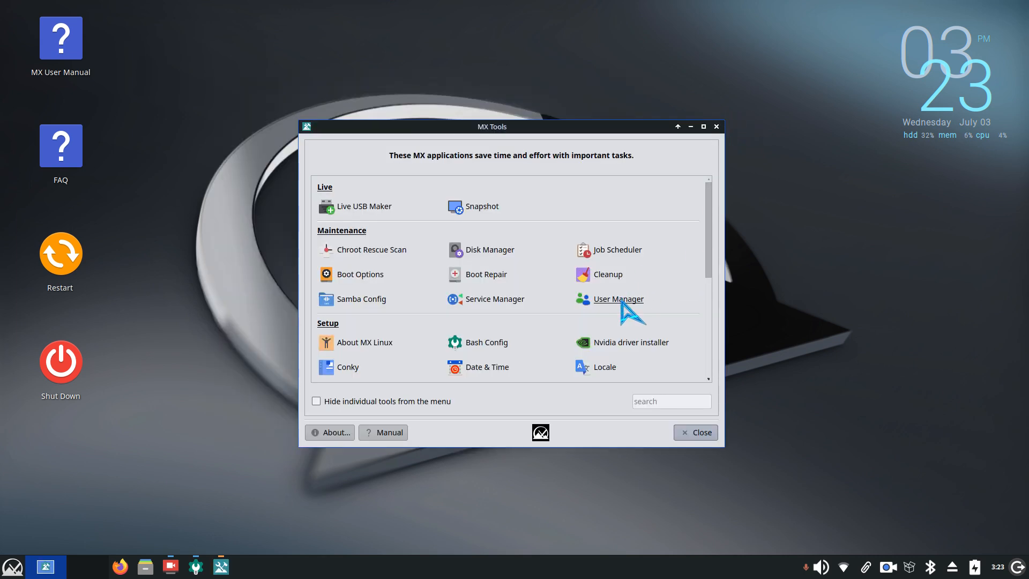
pyautogui.moveTo(498, 146)
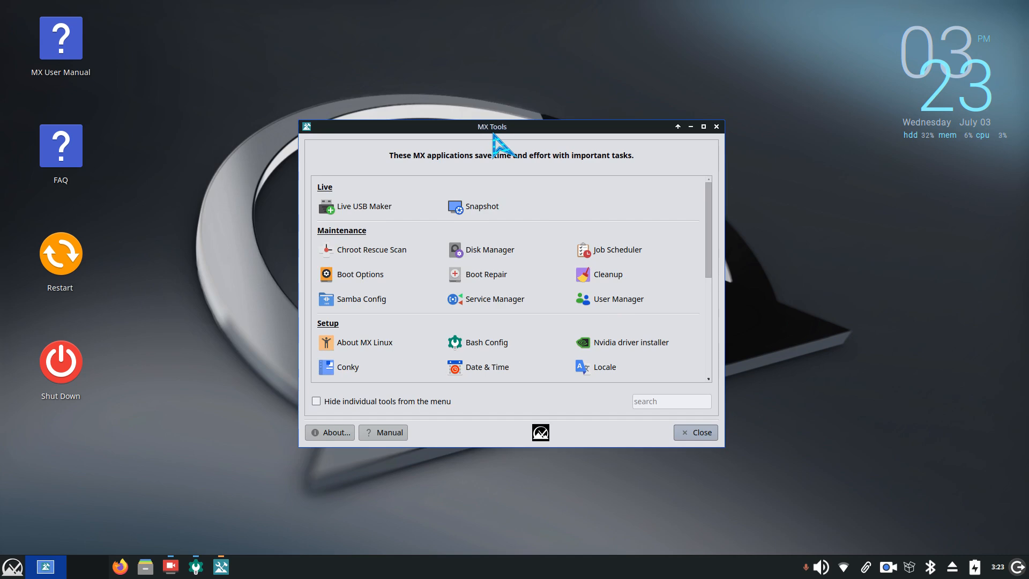
pyautogui.moveTo(360, 273)
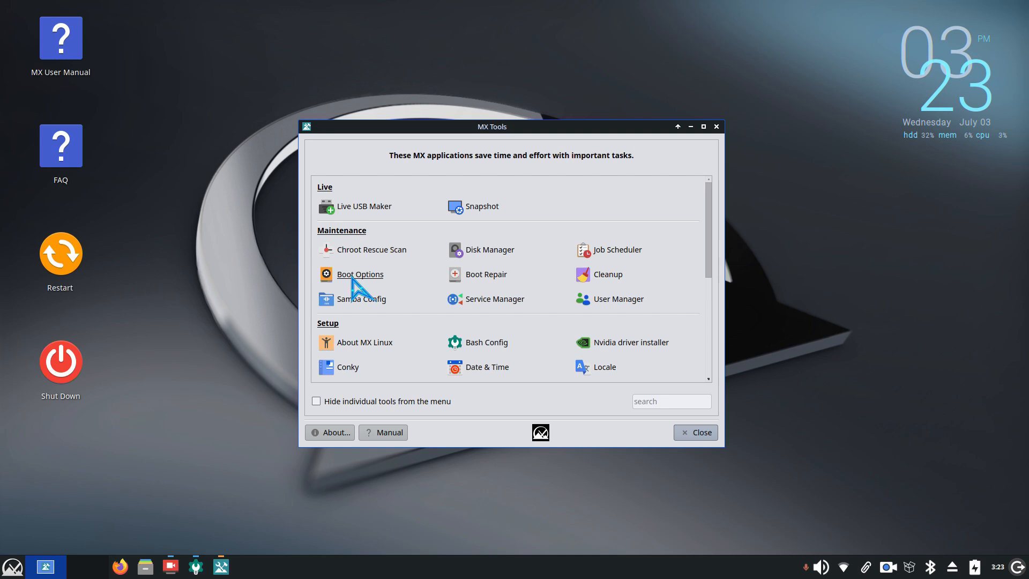
pyautogui.moveTo(721, 136)
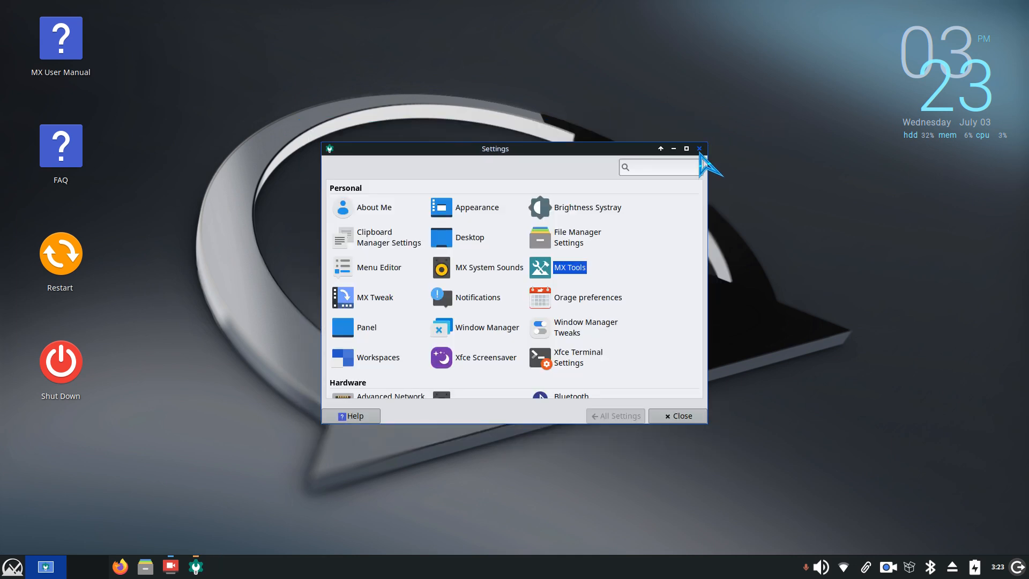
# Close the Settings window so only the bare desktop remains.
pyautogui.click(698, 148)
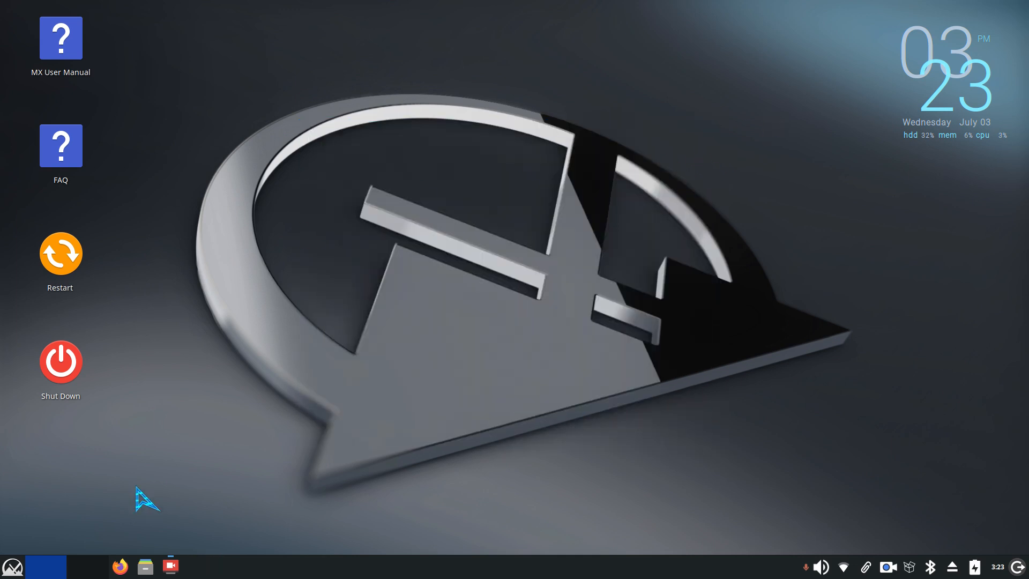